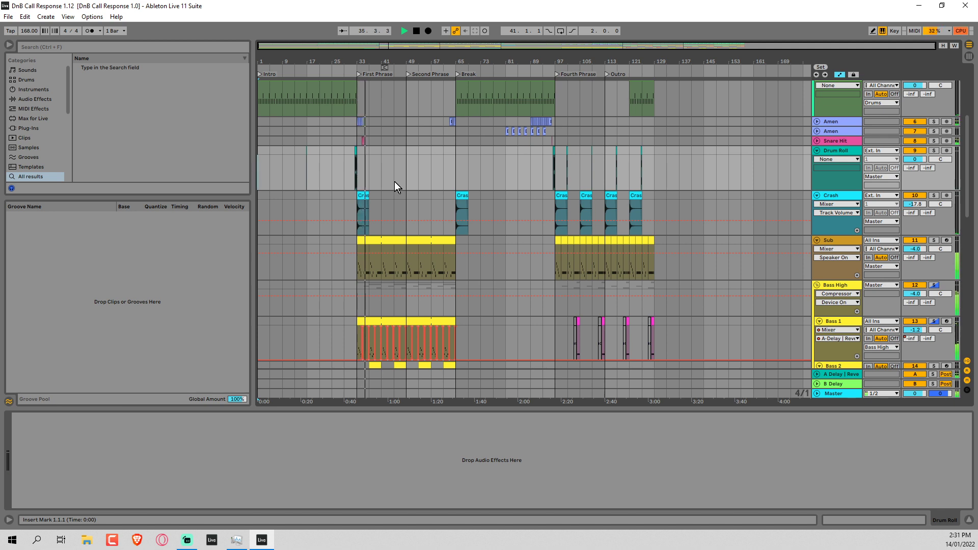
Show the Bass 3a track's Operator, Echo and tape effects chain in Device View
{"action": "scroll", "scroll_direction": "down", "scroll_amount": 3}
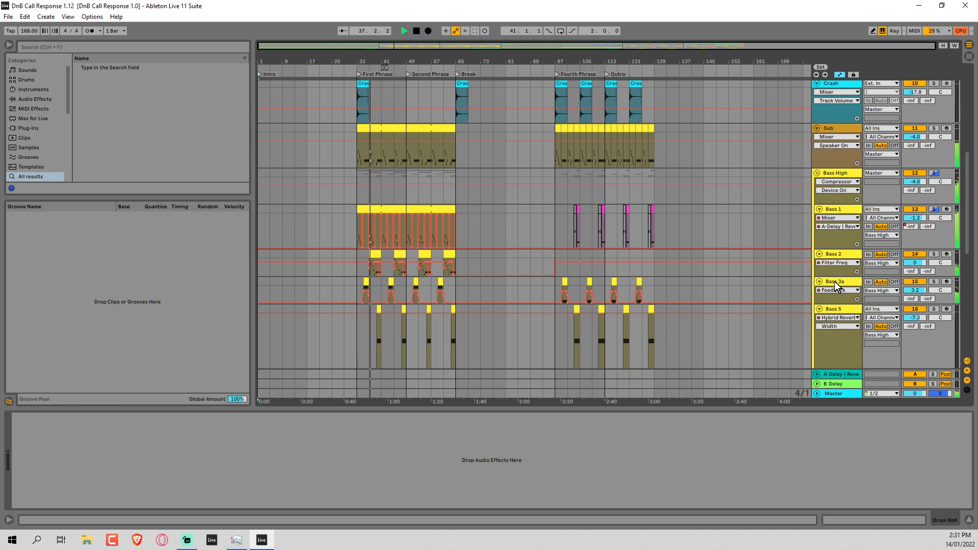
{"action": "left_click", "coordinate": [834, 282]}
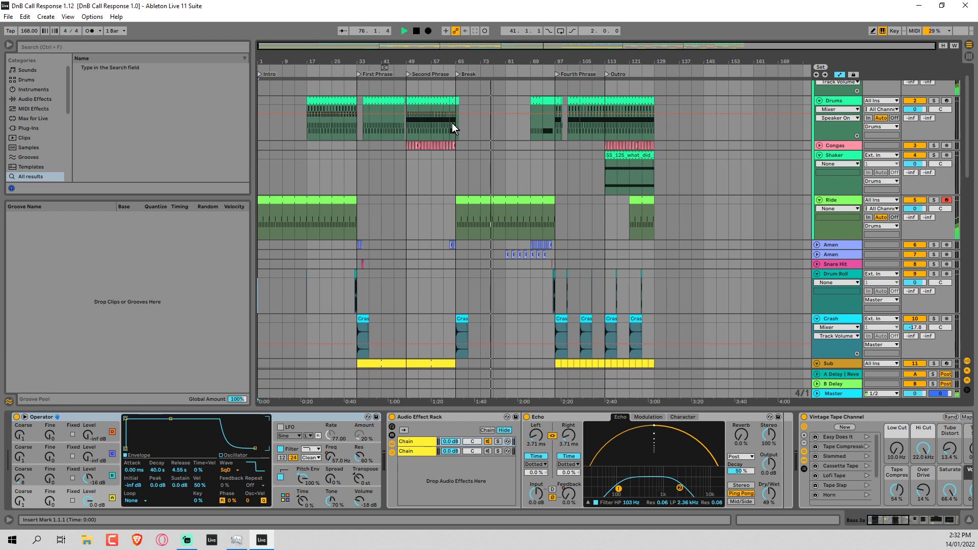
Scroll down the Arrangement toward the Synth Creep track
{"action": "scroll", "scroll_direction": "down", "scroll_amount": 3}
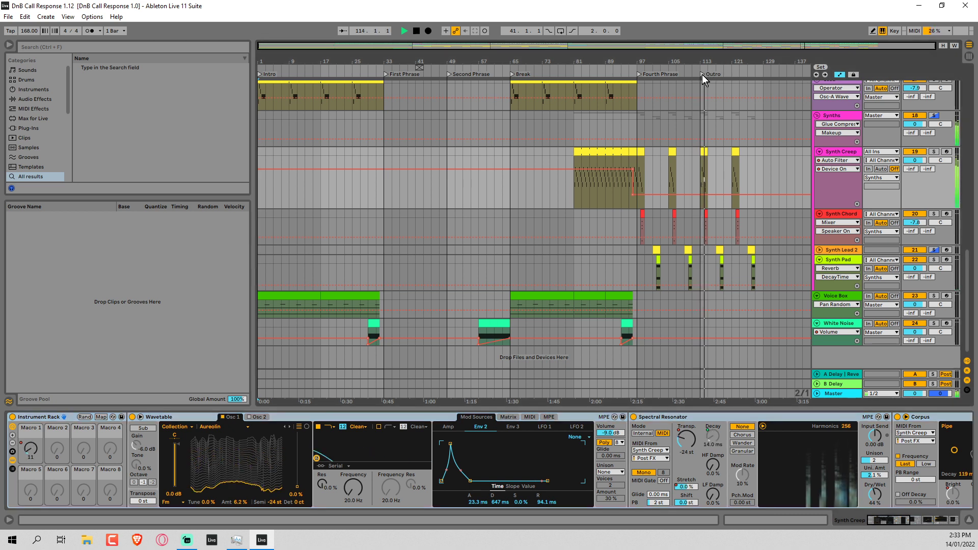
Add a locator in the scrub area near the Outro
{"action": "right_click", "coordinate": [704, 79]}
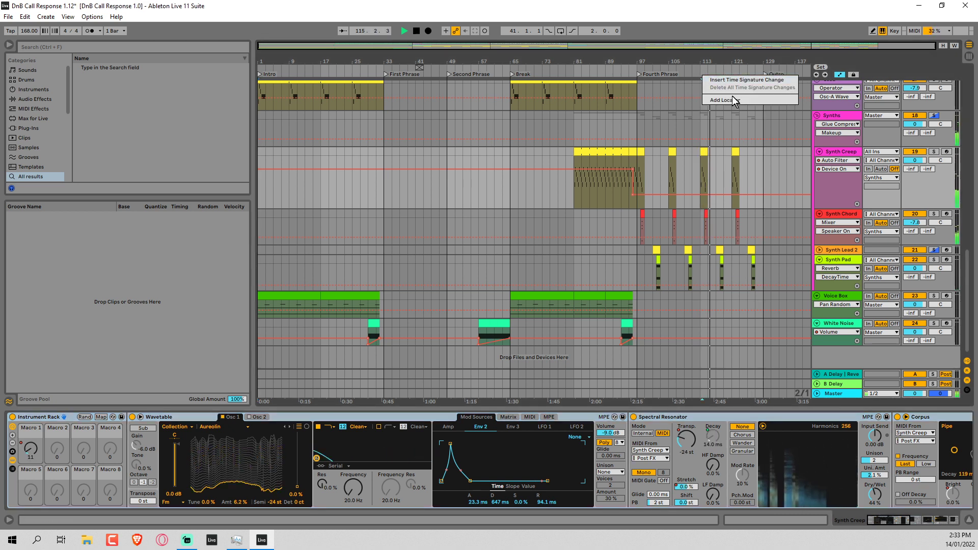
{"action": "left_click", "coordinate": [725, 100]}
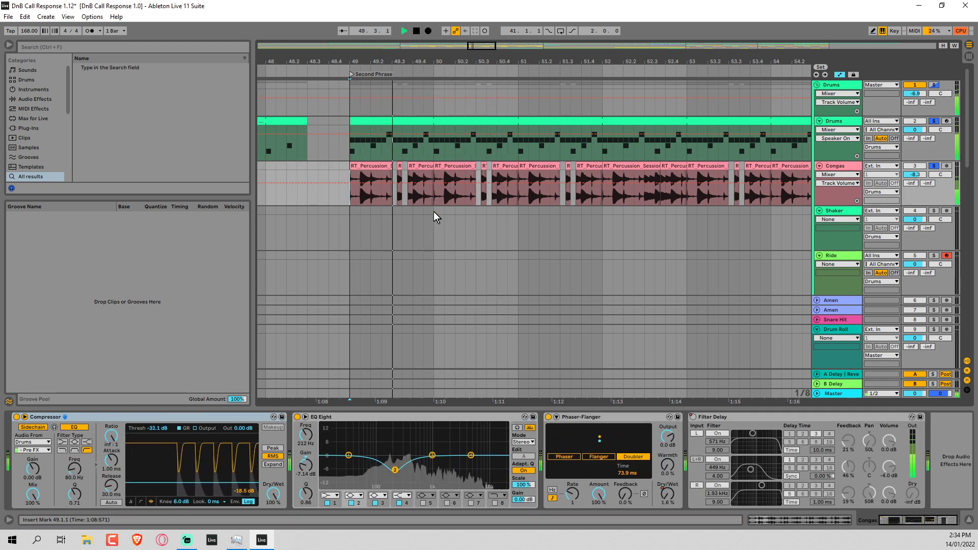
Select the Congas track as the spot for the new audio track
{"action": "left_click", "coordinate": [429, 195]}
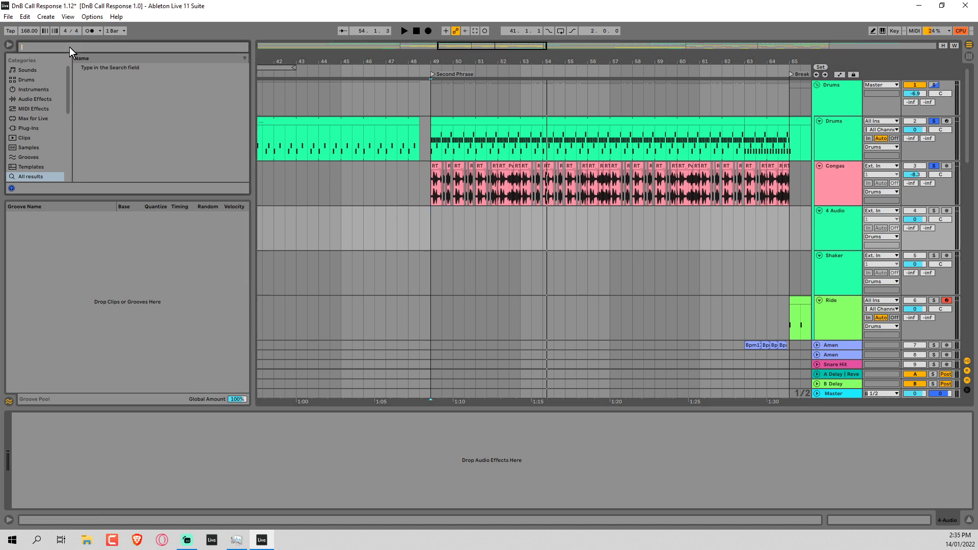
Search the browser for 'tabla' and narrow the results to installed Packs
{"action": "type", "text": "tabla"}
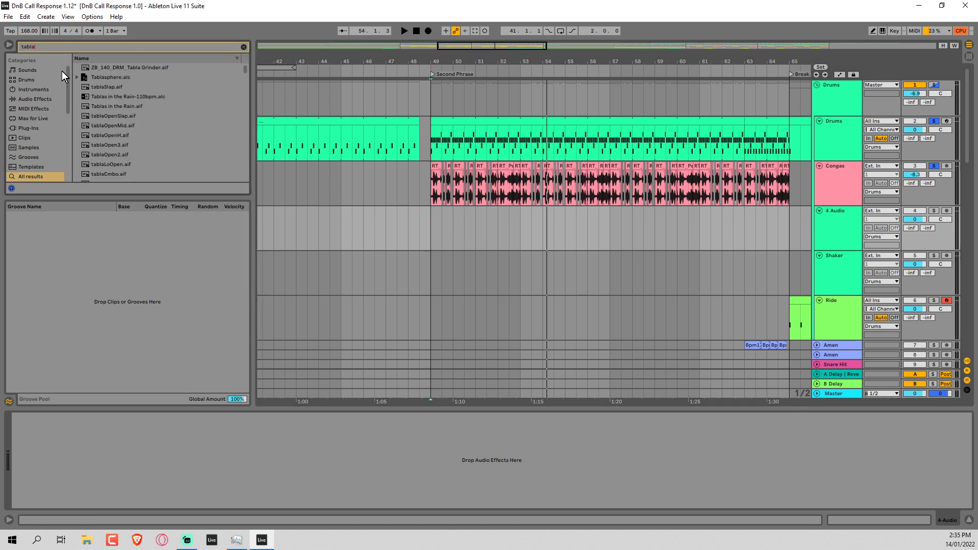
{"action": "scroll", "scroll_direction": "down", "scroll_amount": 3}
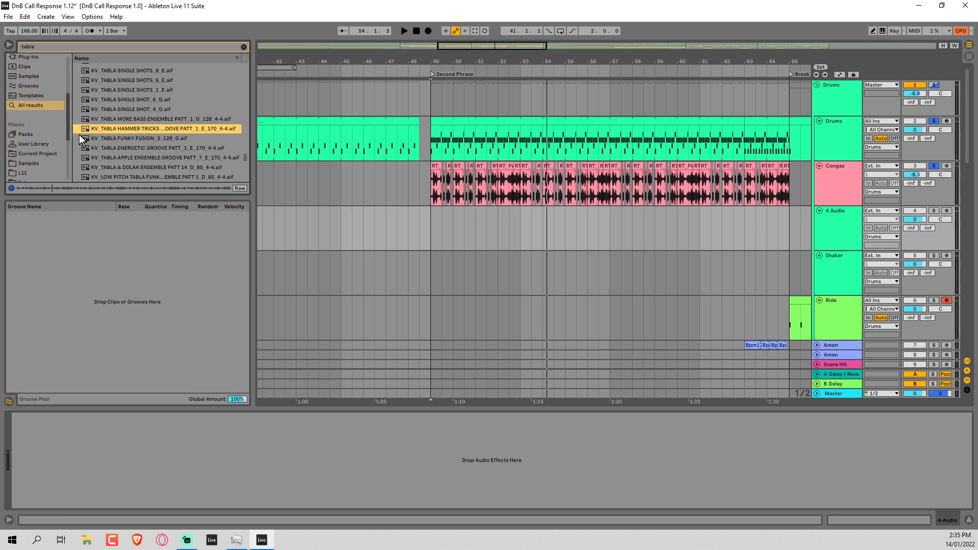
{"action": "left_click", "coordinate": [24, 126]}
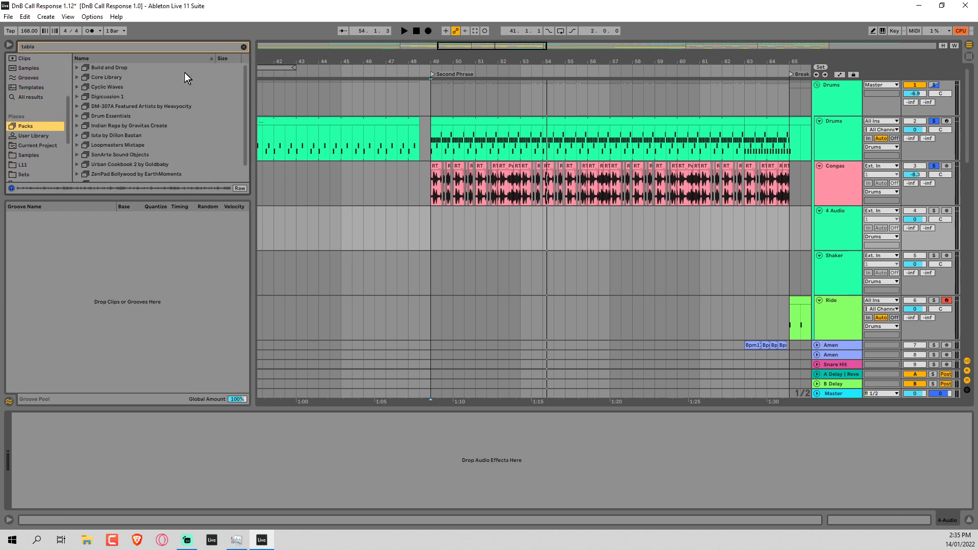
{"action": "scroll", "scroll_direction": "down", "scroll_amount": 3}
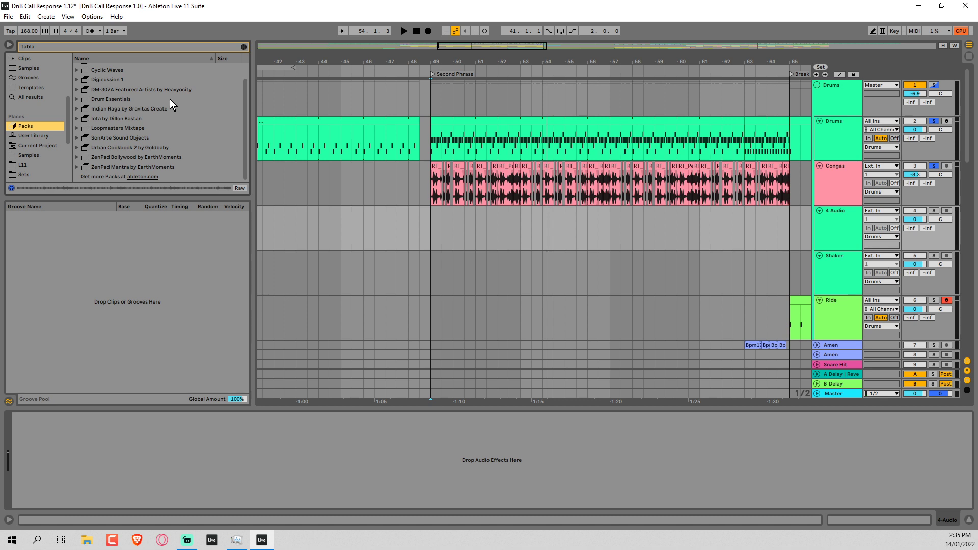
Expand tabla matches in ZenPad Bollywood, Loopmasters Mixtape, Indian Raga and DM-307A packs
{"action": "left_click", "coordinate": [78, 157]}
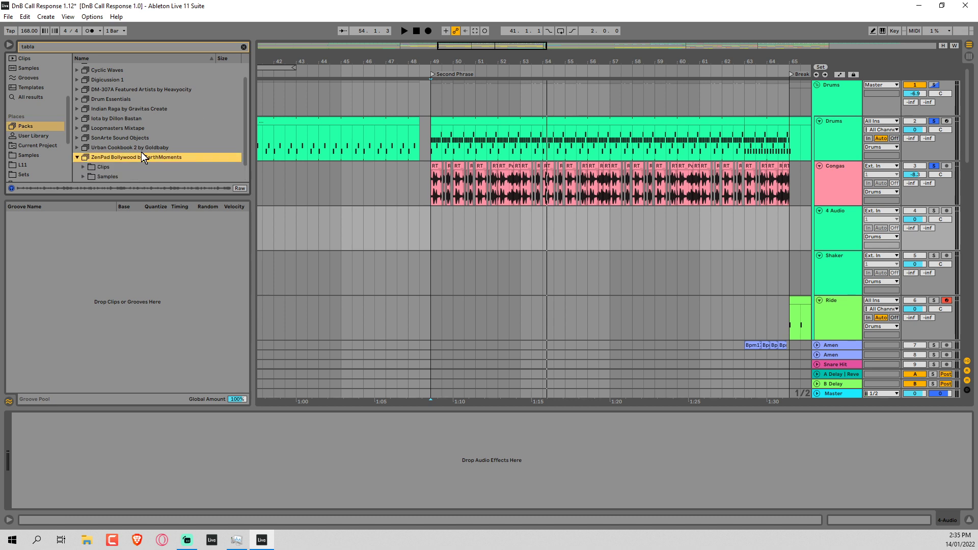
{"action": "left_click", "coordinate": [84, 157]}
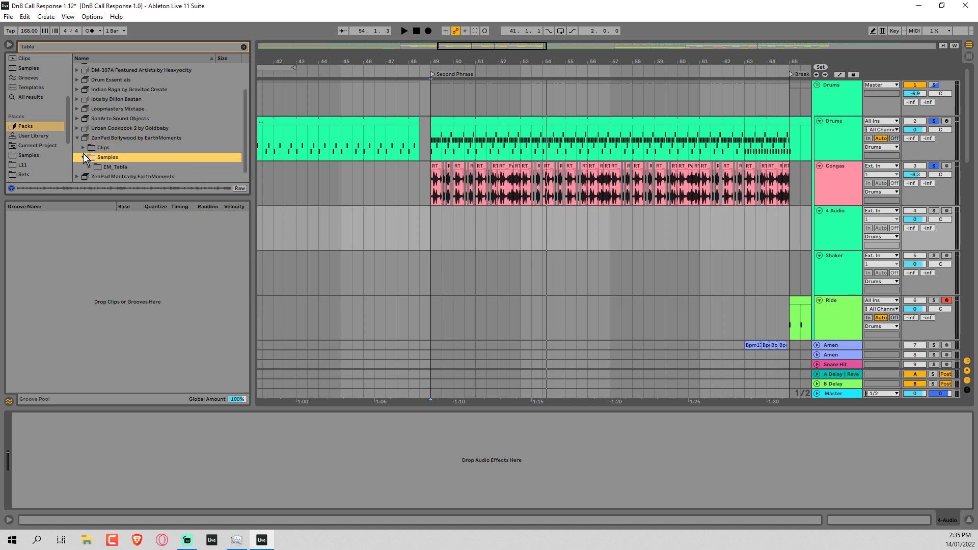
{"action": "left_click", "coordinate": [89, 157]}
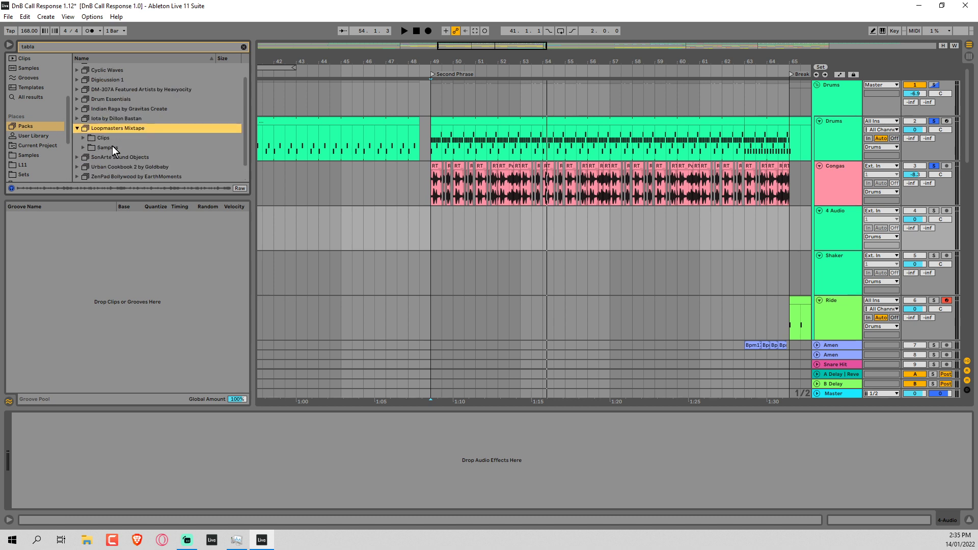
{"action": "left_click", "coordinate": [78, 108]}
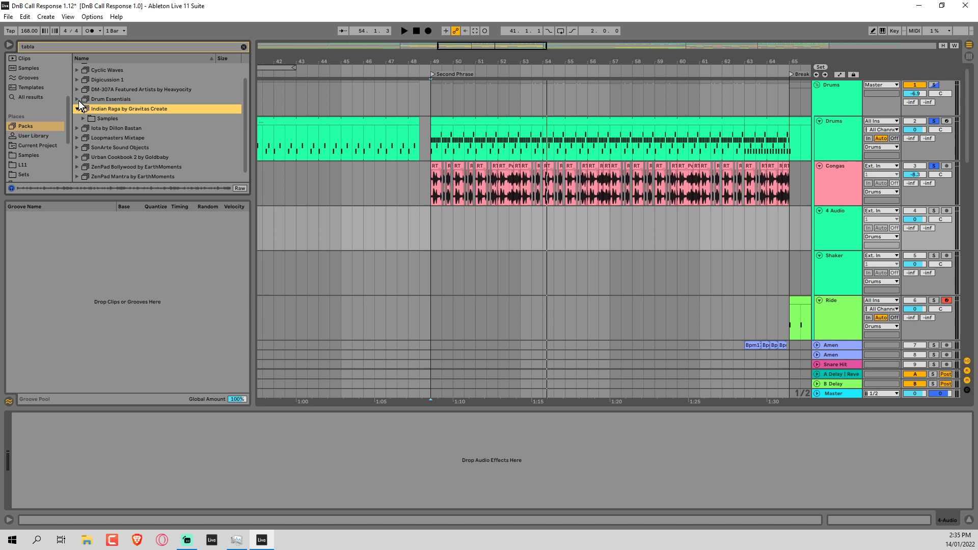
{"action": "left_click", "coordinate": [78, 89]}
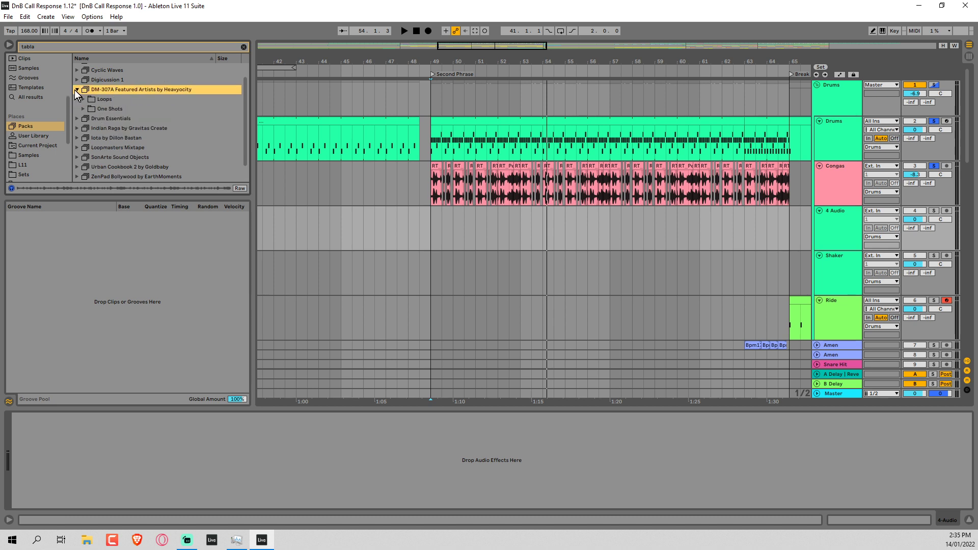
{"action": "left_click", "coordinate": [85, 98]}
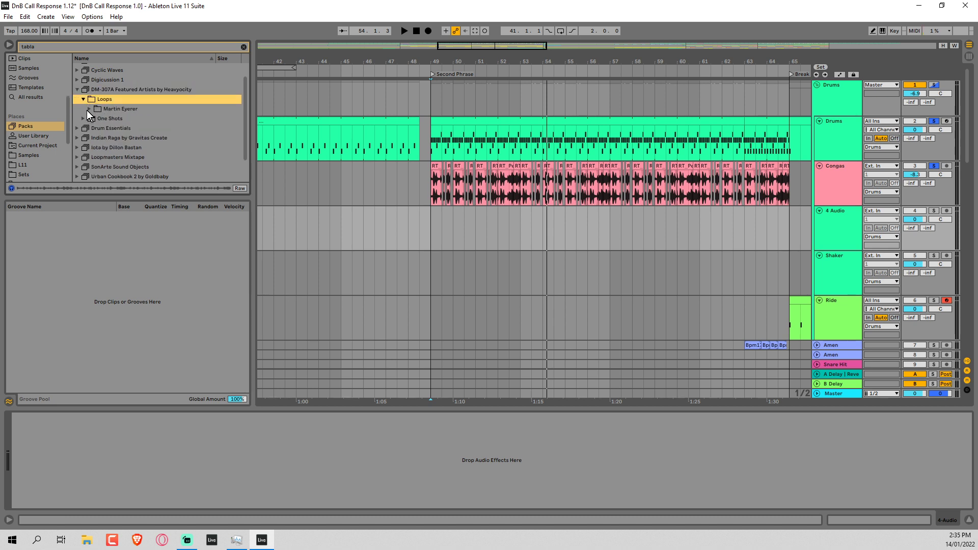
{"action": "left_click", "coordinate": [87, 109]}
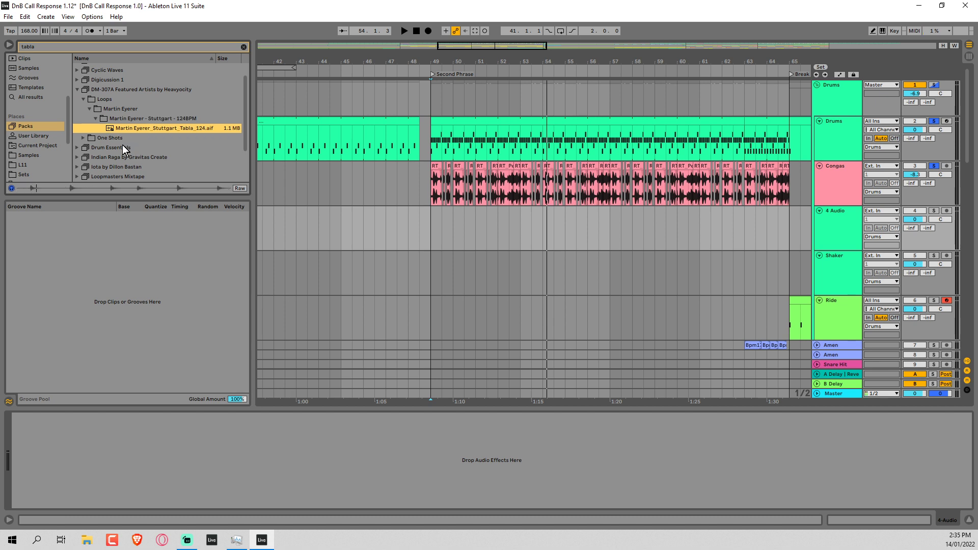
Check Digicussion 1 and Core Library matches, then return to all tabla results
{"action": "left_click", "coordinate": [78, 90]}
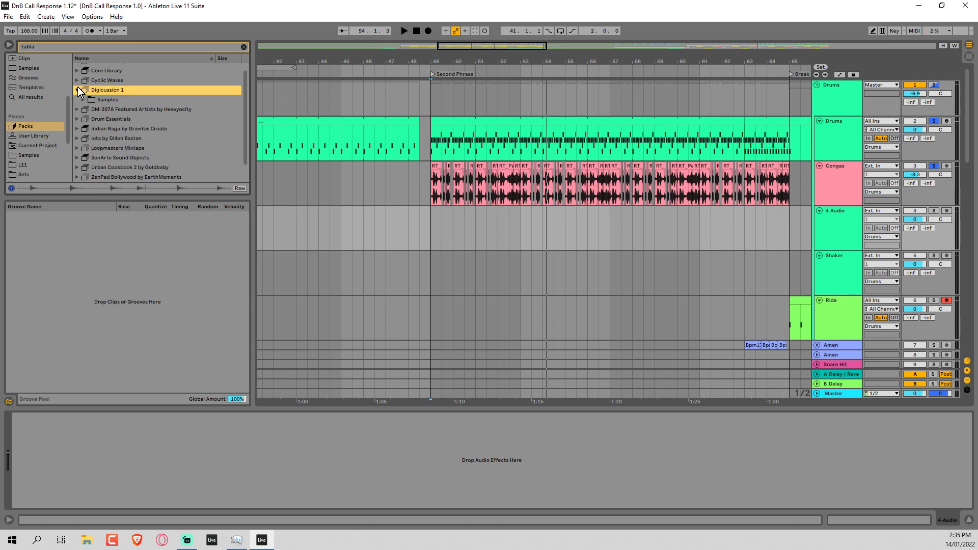
{"action": "left_click", "coordinate": [78, 70]}
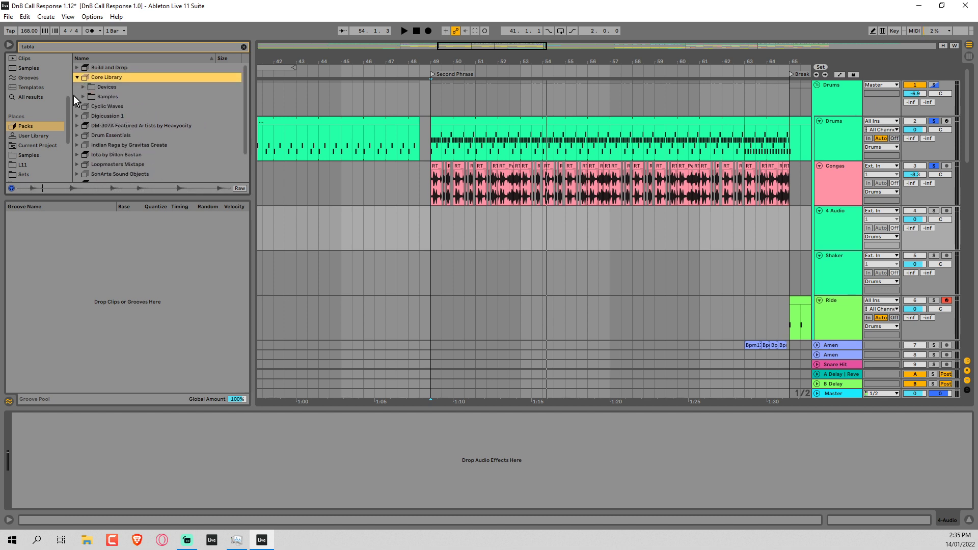
{"action": "left_click", "coordinate": [86, 97]}
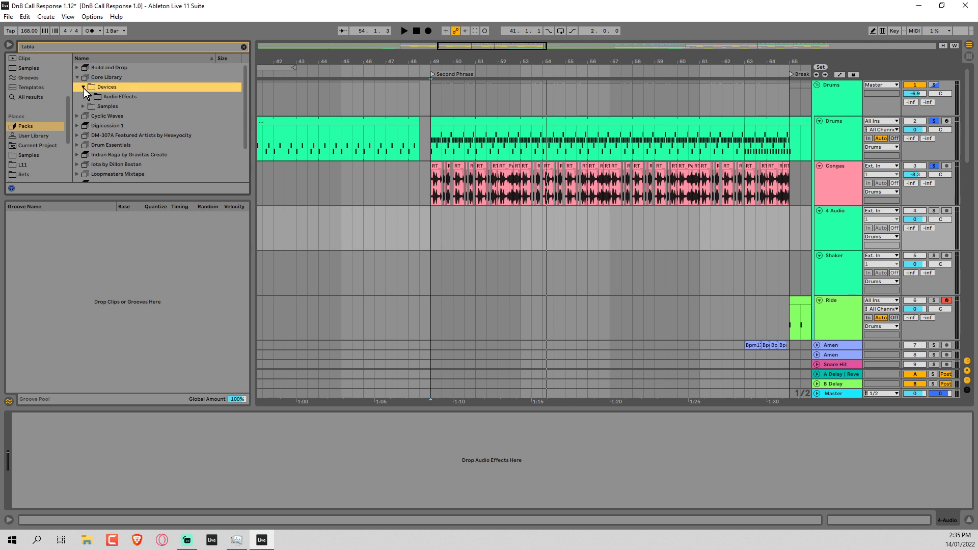
{"action": "left_click", "coordinate": [79, 67]}
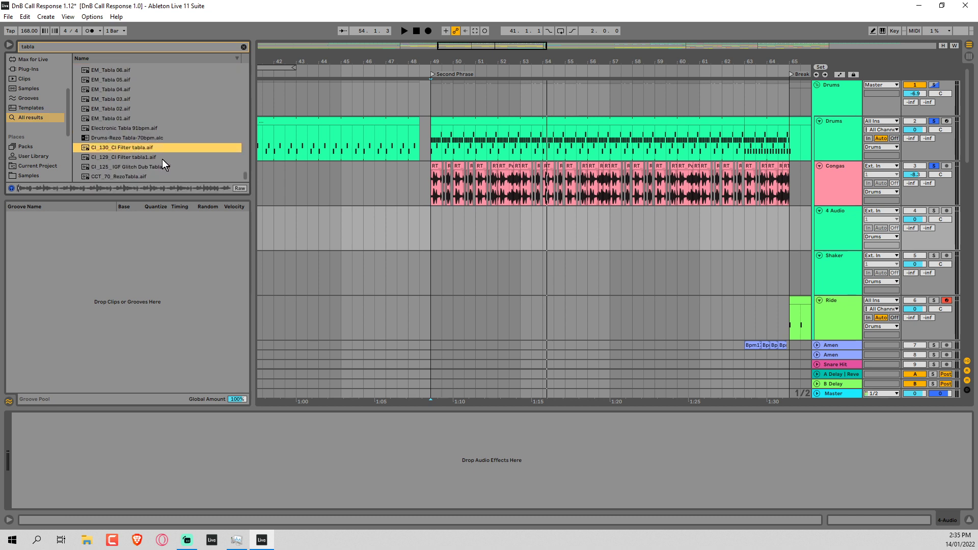
Audition several tabla samples, the funky fusion loop and tabla fills in the browser
{"action": "left_click", "coordinate": [122, 157]}
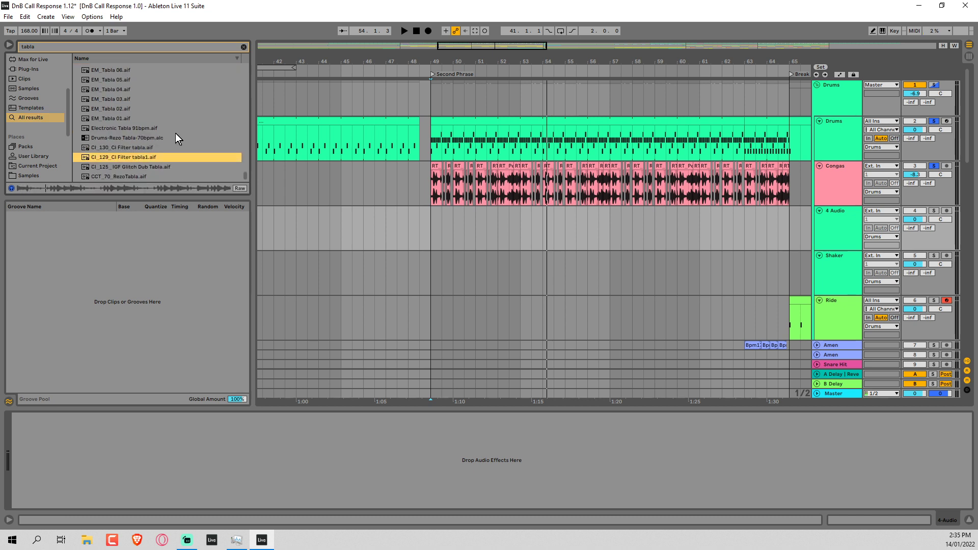
{"action": "left_click", "coordinate": [128, 166]}
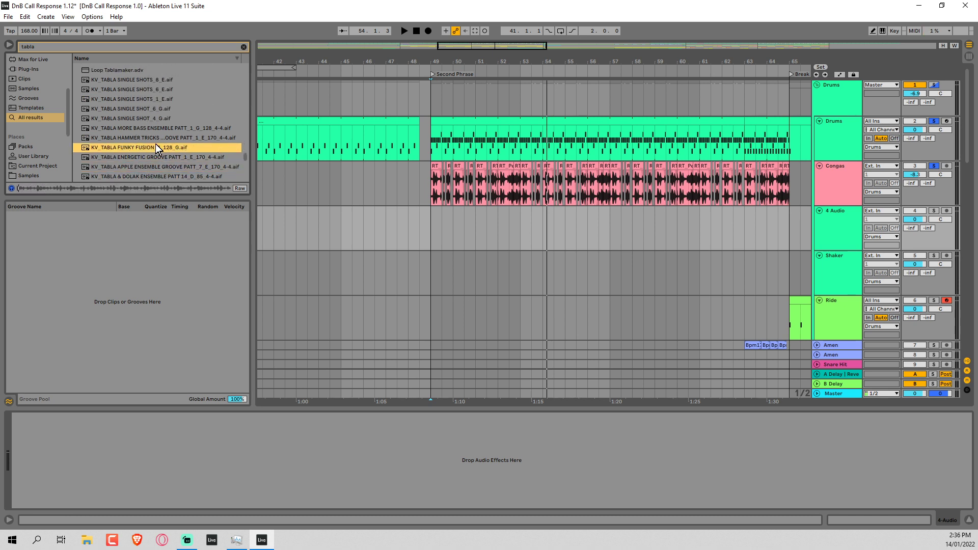
{"action": "left_click", "coordinate": [142, 128]}
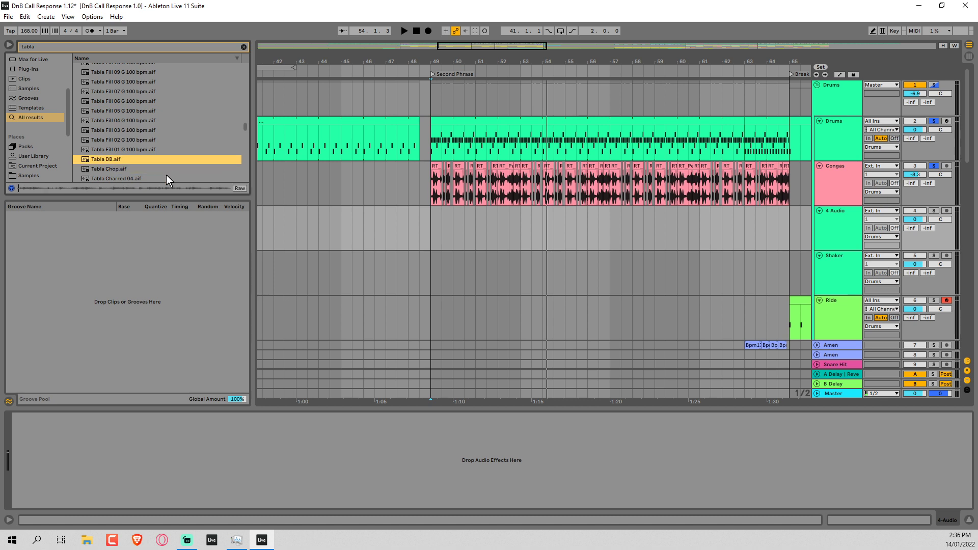
{"action": "left_click", "coordinate": [123, 150]}
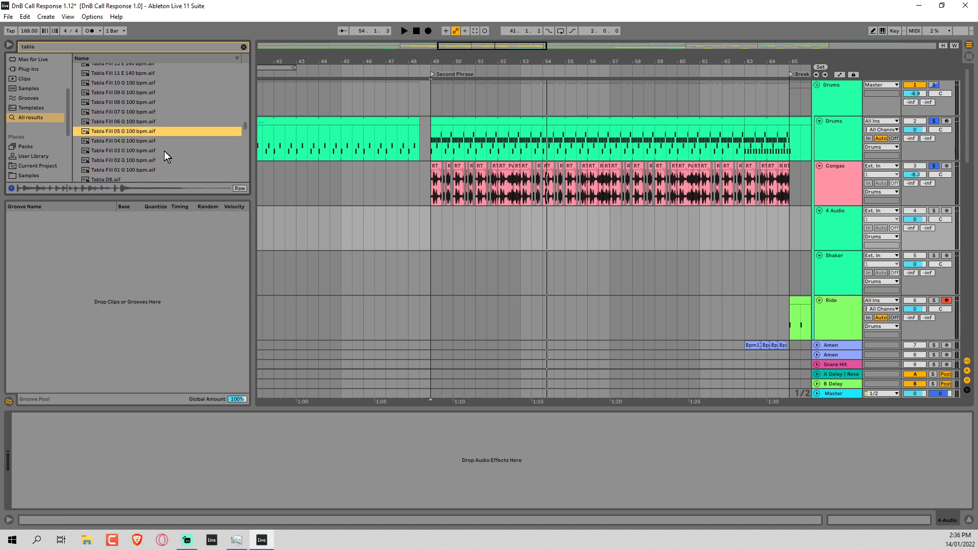
{"action": "left_click", "coordinate": [123, 141]}
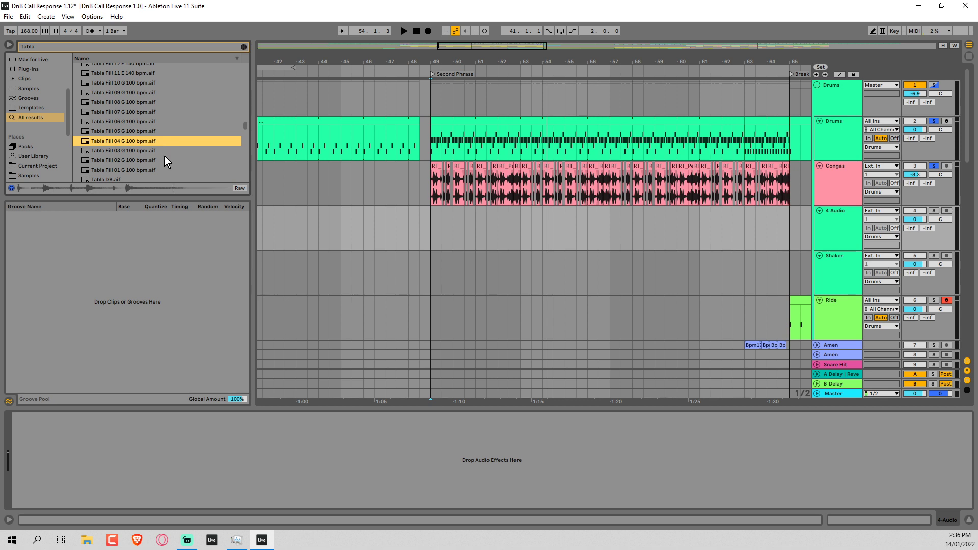
{"action": "left_click", "coordinate": [122, 150]}
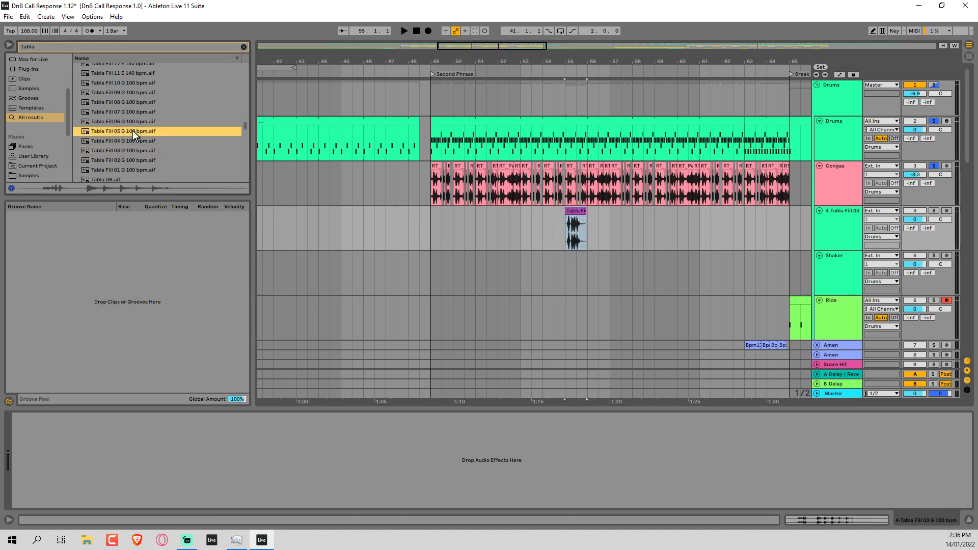
{"action": "left_click", "coordinate": [122, 122]}
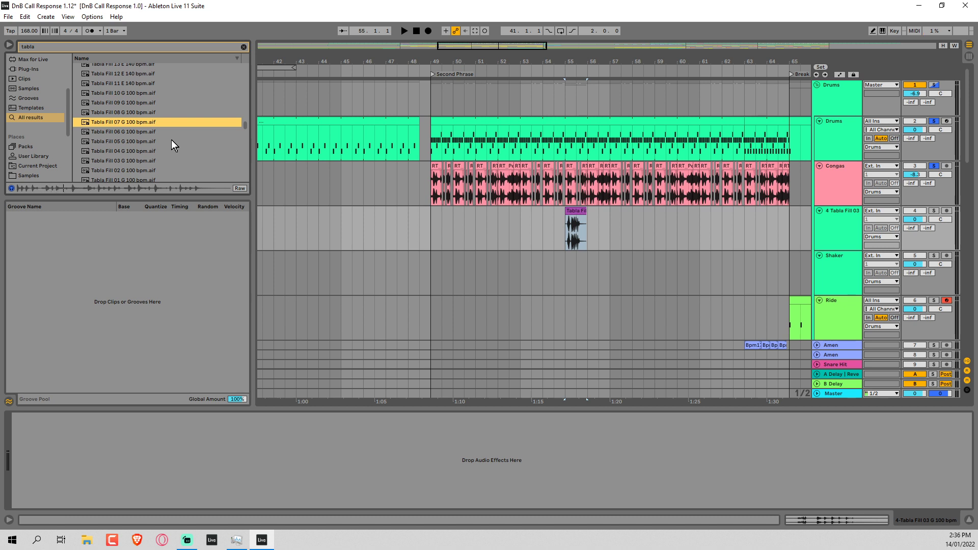
{"action": "left_click", "coordinate": [122, 112]}
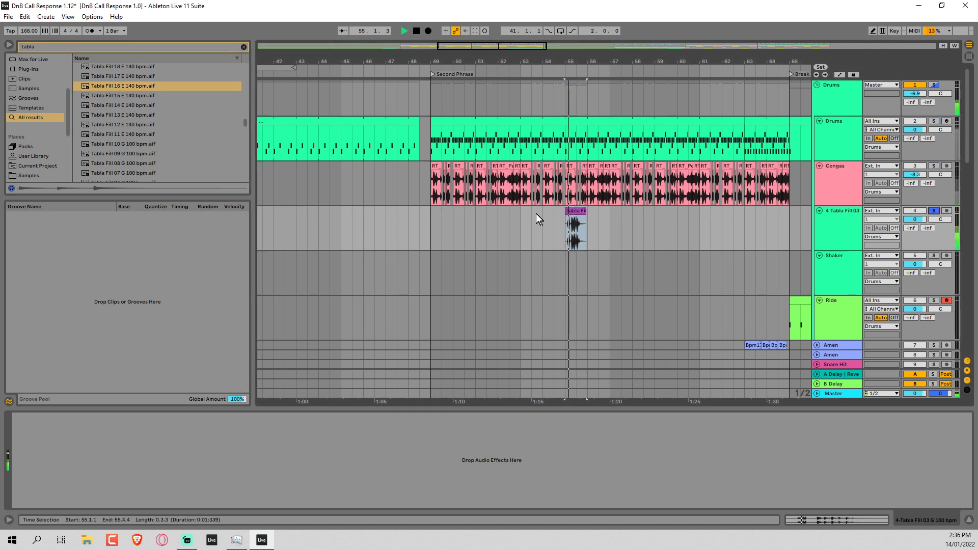
Turn on Warp for the tabla fill clip while keeping its current timing
{"action": "double_click", "coordinate": [576, 229]}
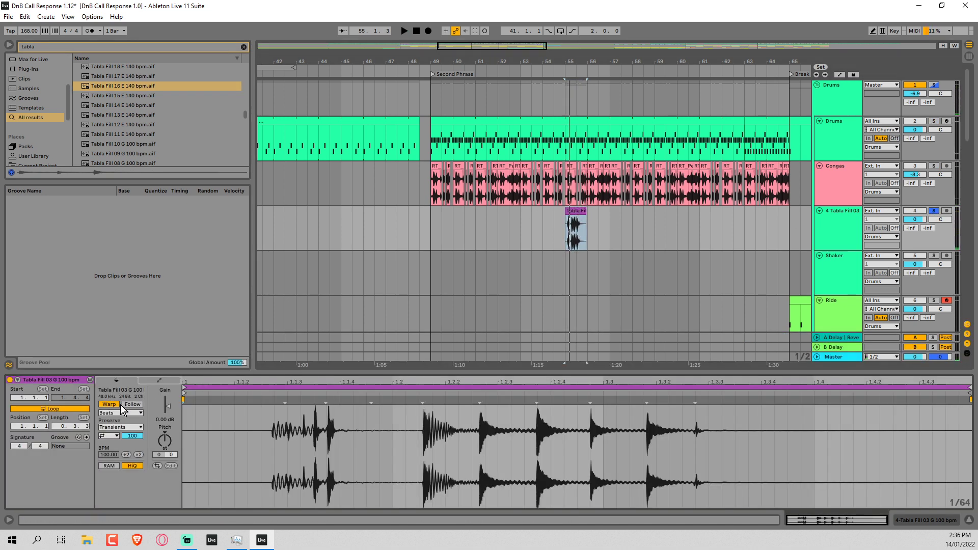
{"action": "left_click", "coordinate": [109, 404]}
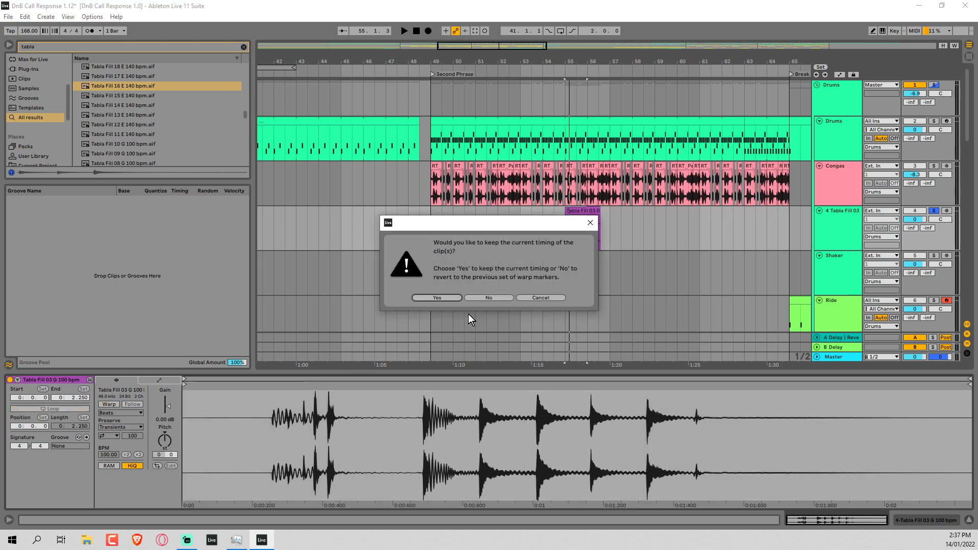
{"action": "left_click", "coordinate": [436, 298]}
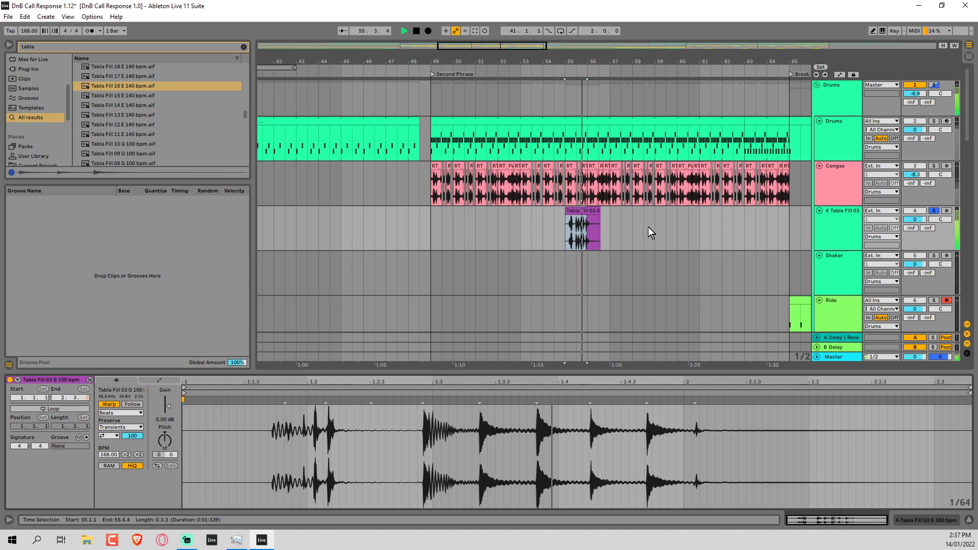
Convert the tabla fill to a drums MIDI track, then slice it by transients to MIDI
{"action": "right_click", "coordinate": [577, 230]}
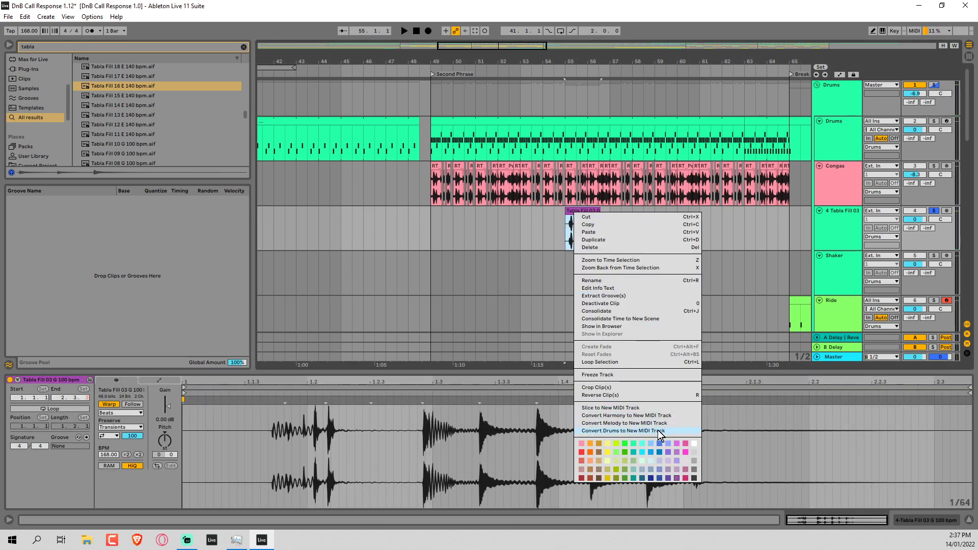
{"action": "left_click", "coordinate": [625, 431]}
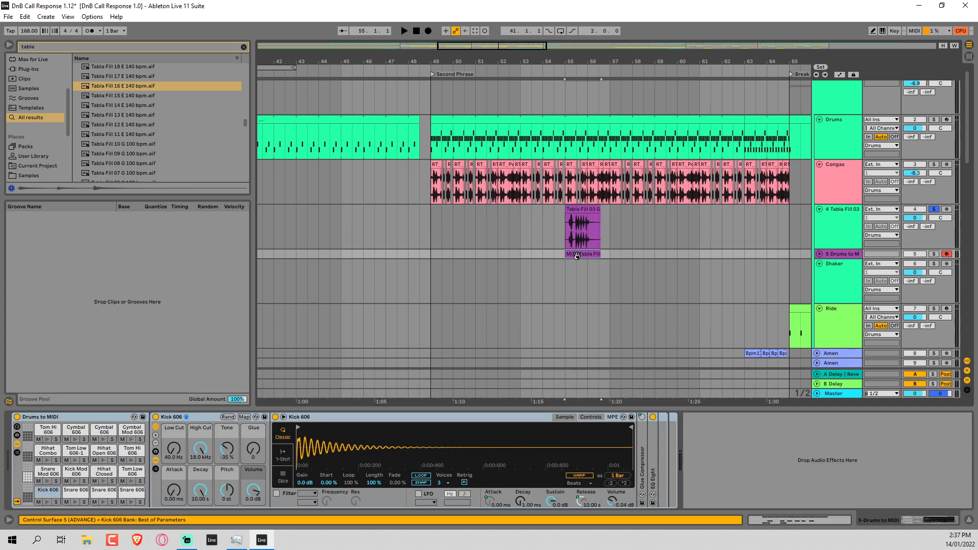
{"action": "right_click", "coordinate": [577, 232]}
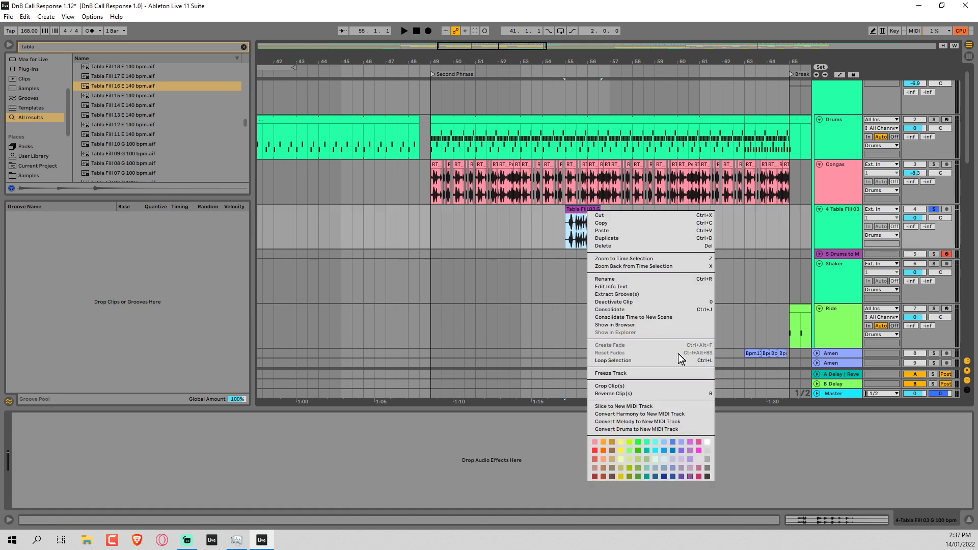
{"action": "left_click", "coordinate": [623, 406]}
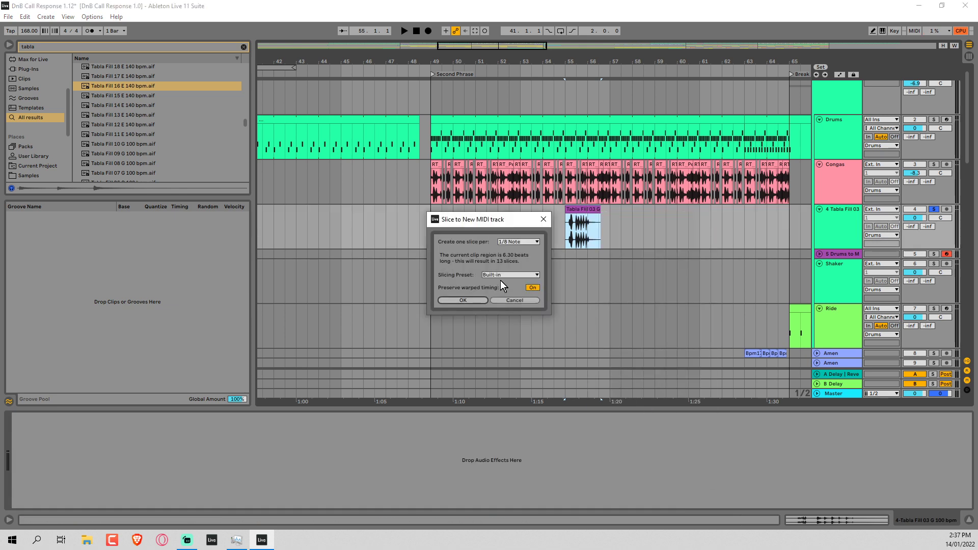
{"action": "left_click", "coordinate": [518, 241]}
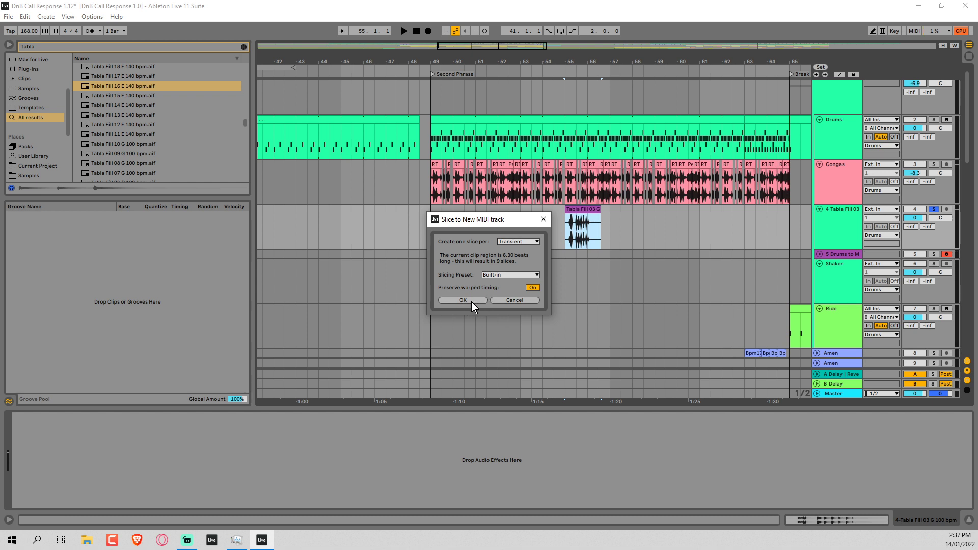
{"action": "left_click", "coordinate": [463, 300]}
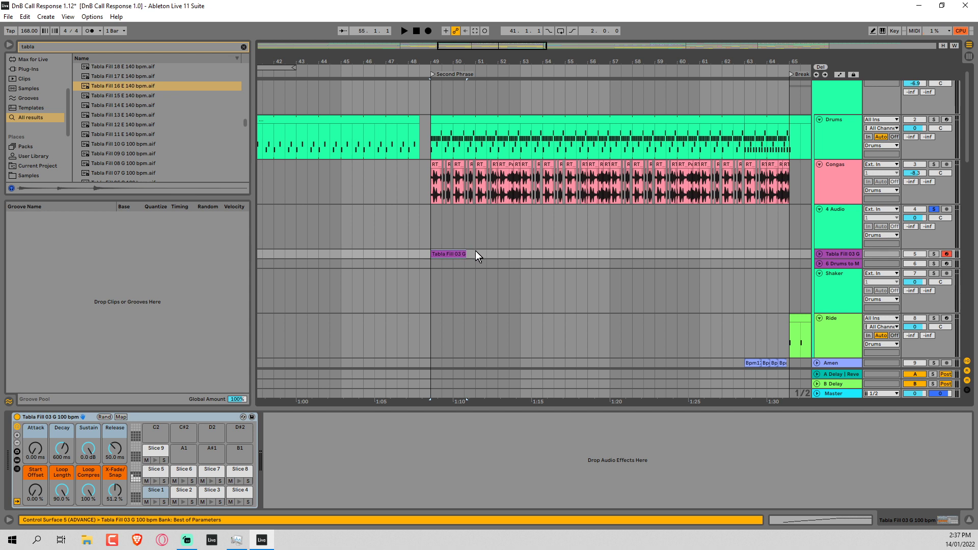
{"action": "left_click", "coordinate": [441, 227]}
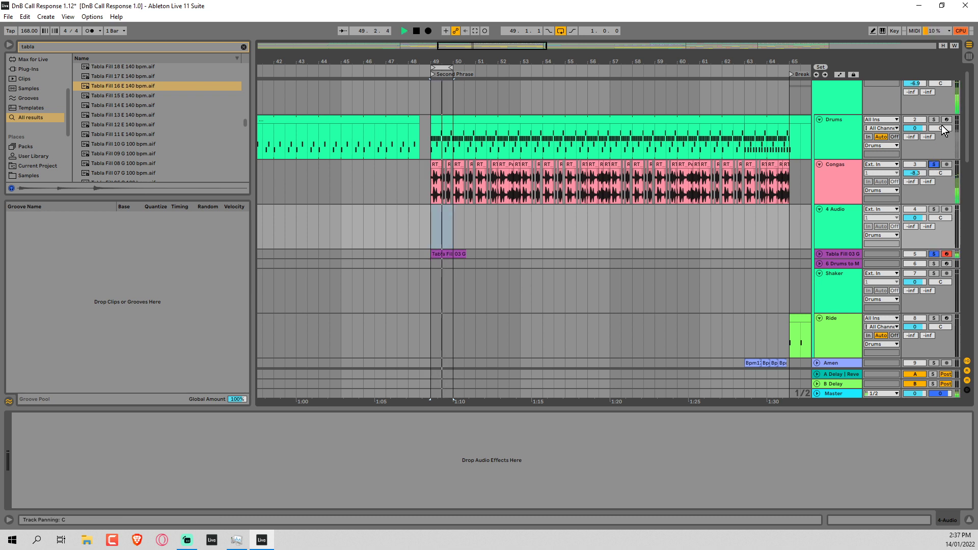
Place tabla slice notes in the sliced clip's piano roll, moving one onto Slice 2
{"action": "double_click", "coordinate": [445, 253]}
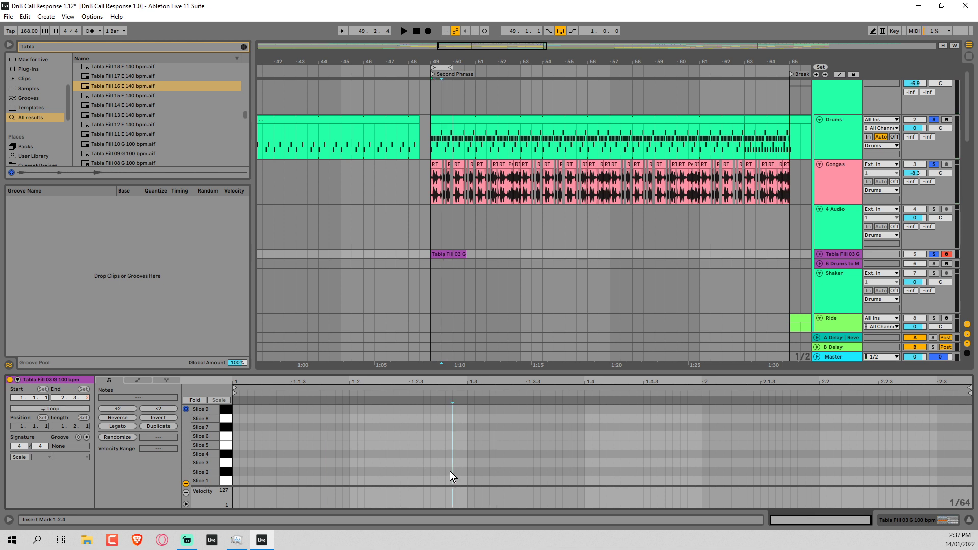
{"action": "left_click", "coordinate": [451, 463]}
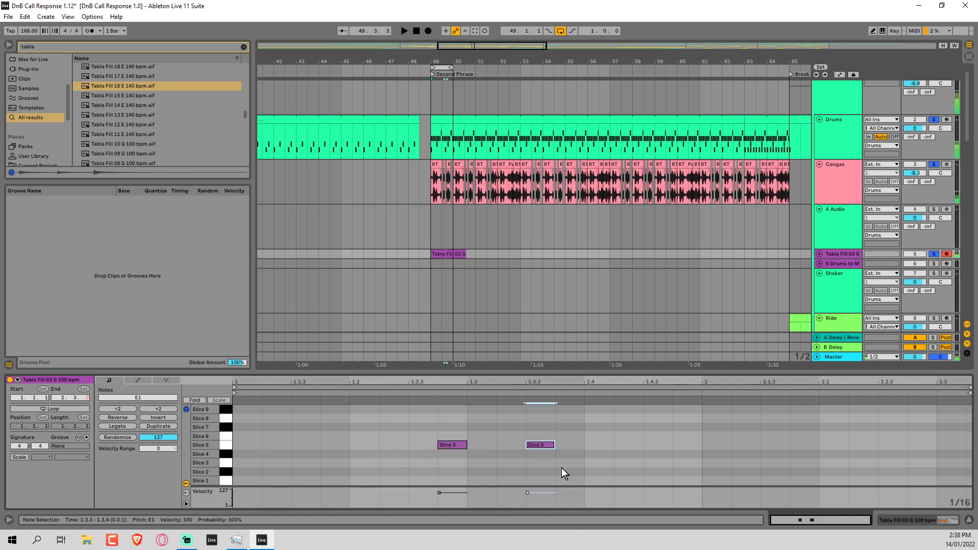
{"action": "left_click_drag", "start_coordinate": [539, 445], "coordinate": [539, 436]}
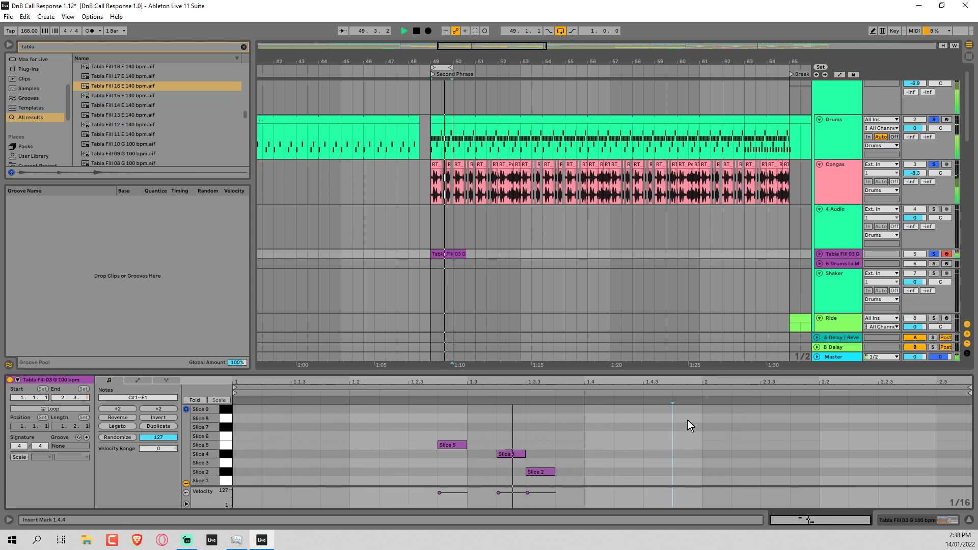
{"action": "left_click", "coordinate": [683, 418]}
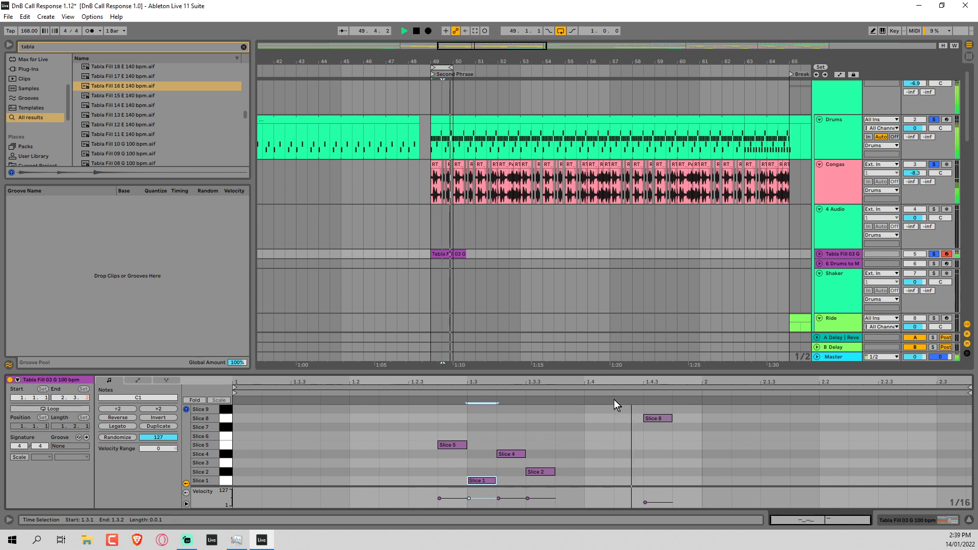
{"action": "left_click", "coordinate": [480, 480]}
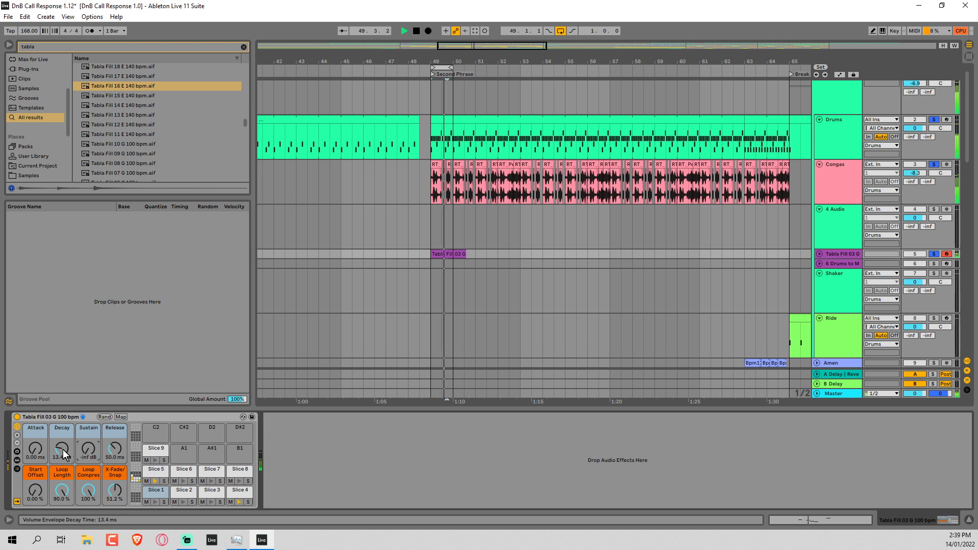
Drag the tabla Decay macro to 608 ms, then select a slice pad
{"action": "left_click_drag", "start_coordinate": [61, 447], "coordinate": [62, 430]}
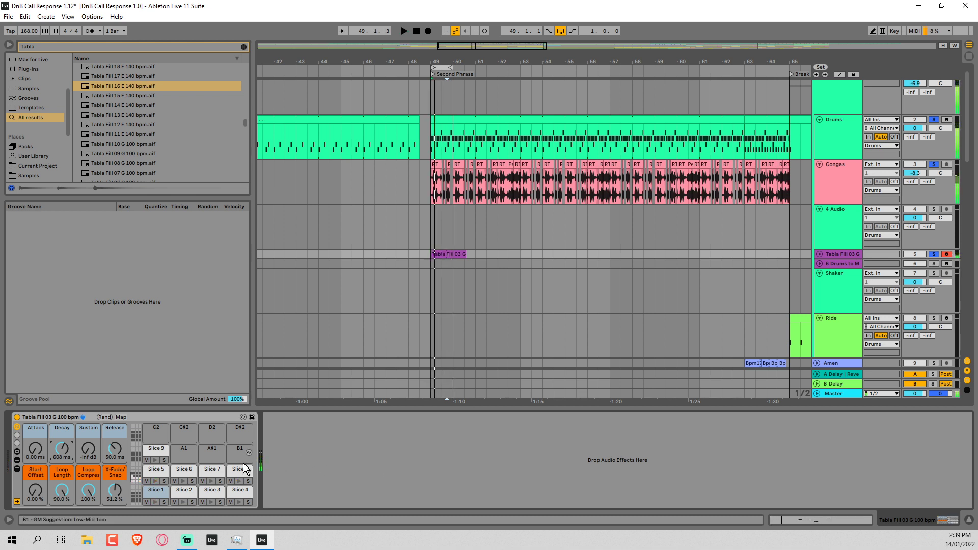
{"action": "left_click", "coordinate": [156, 469]}
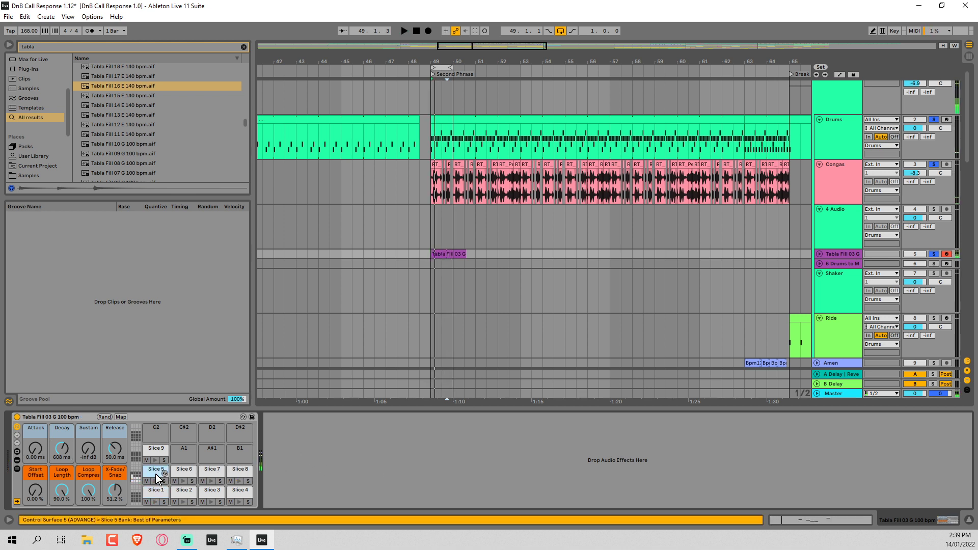
Transpose tabla Slice 5 down to -2 st in Simpler's controls
{"action": "left_click", "coordinate": [155, 470]}
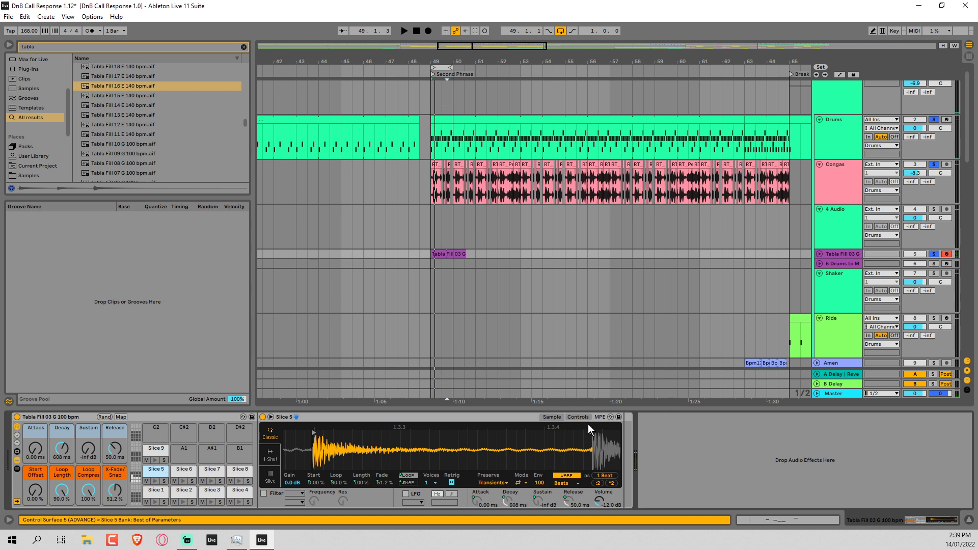
{"action": "left_click", "coordinate": [579, 417]}
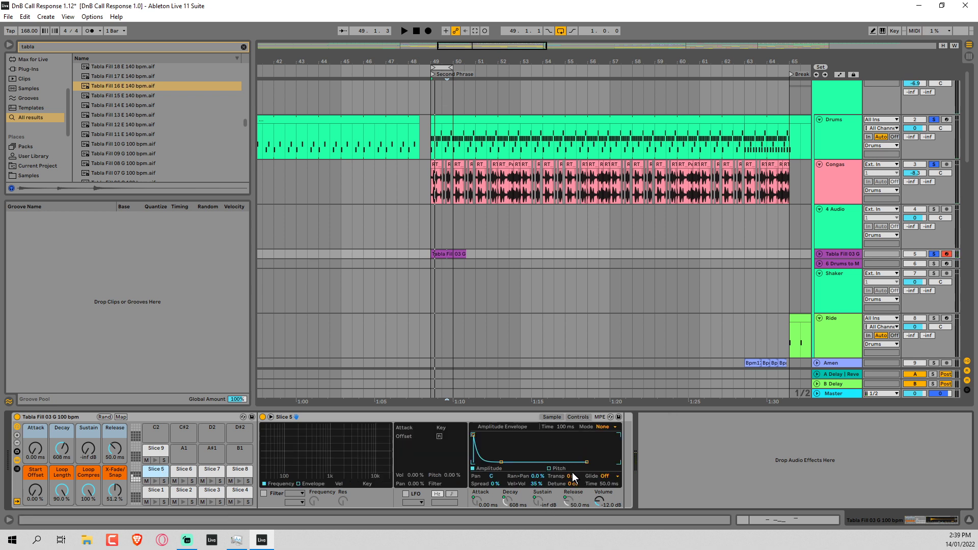
{"action": "left_click_drag", "start_coordinate": [570, 476], "coordinate": [570, 486]}
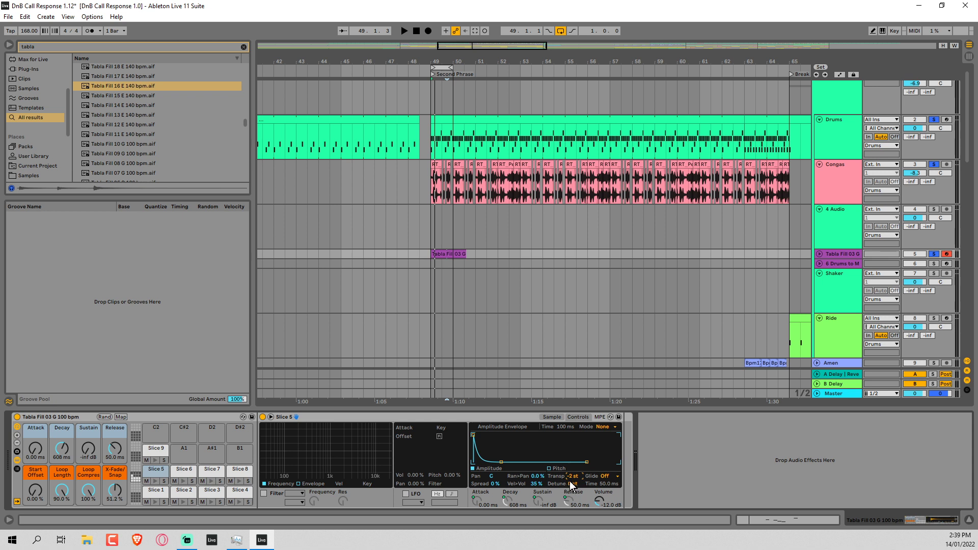
{"action": "right_click", "coordinate": [573, 476]}
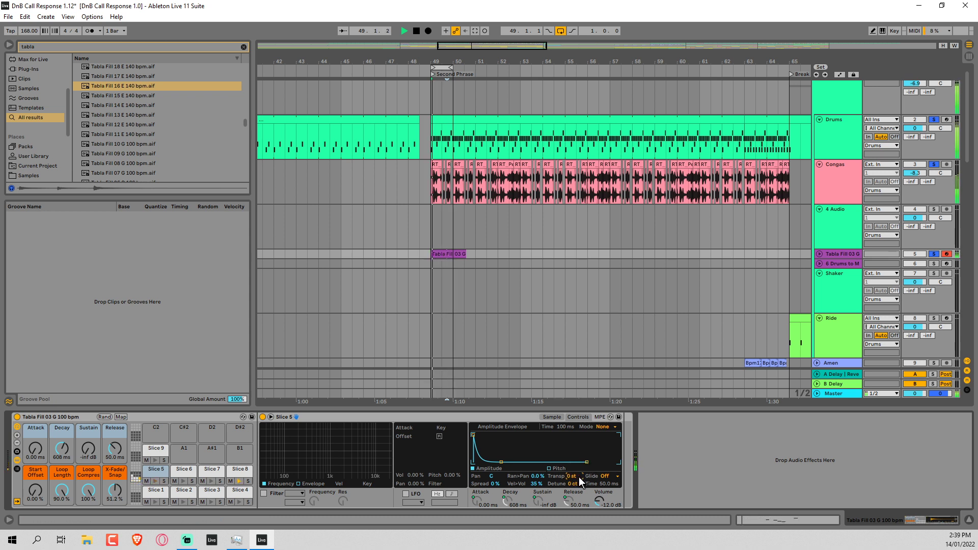
{"action": "right_click", "coordinate": [572, 476]}
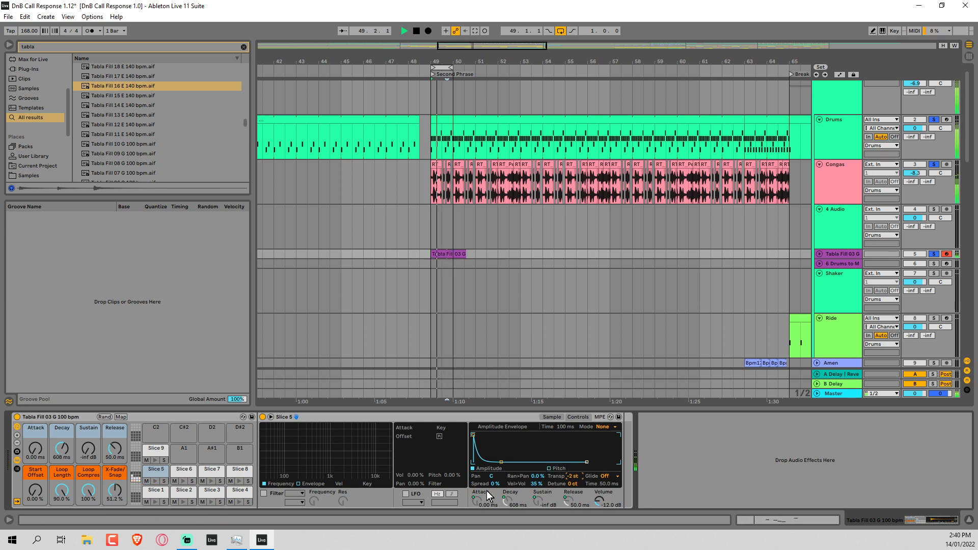
Set Slice 8's Transp to -2 st, then return to the note pattern
{"action": "left_click", "coordinate": [240, 470]}
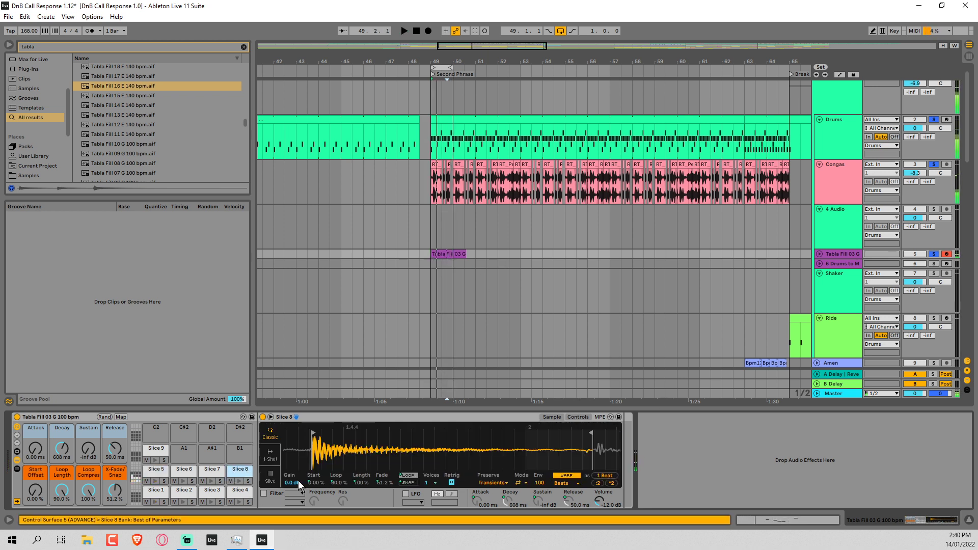
{"action": "left_click", "coordinate": [578, 417]}
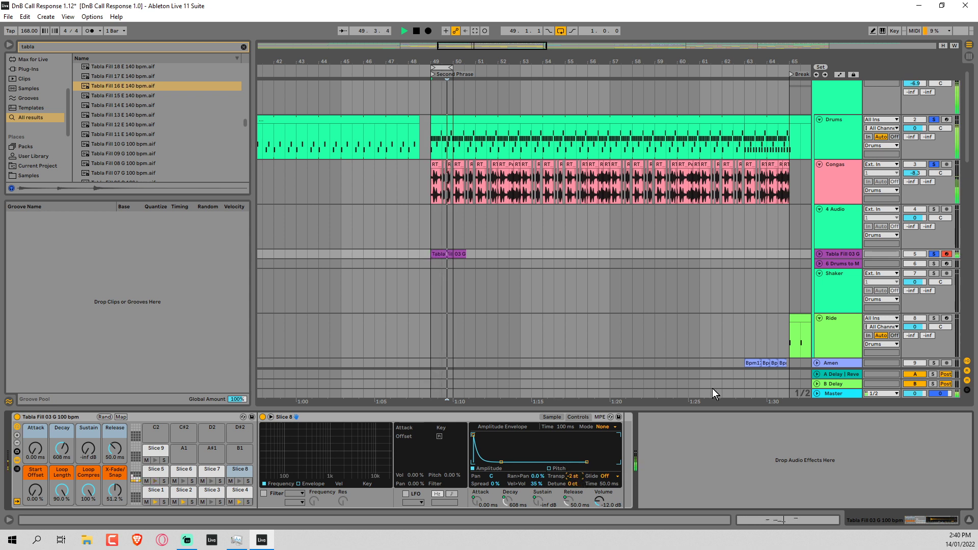
{"action": "left_click", "coordinate": [452, 253]}
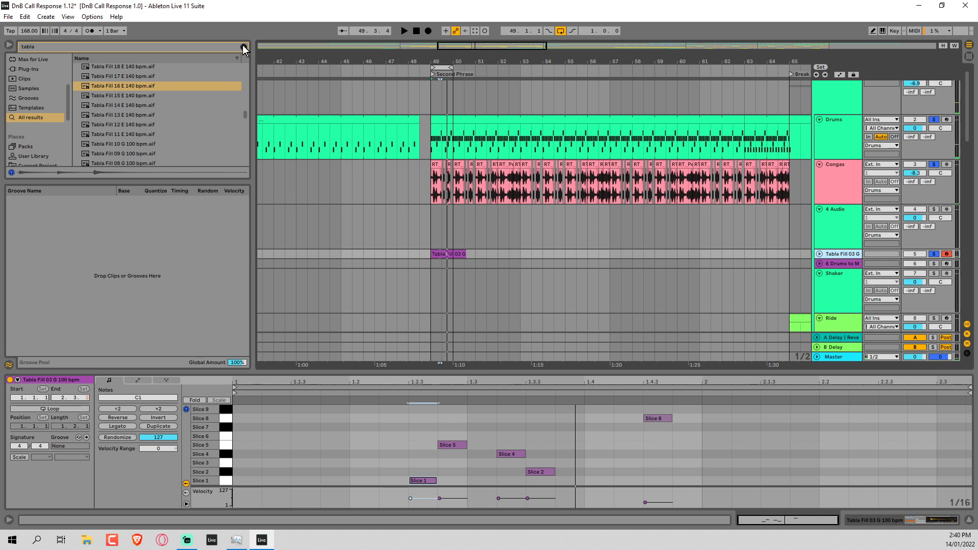
Search 'space', load Tom's Spacey Machine, and lower its Space 1 to about 4 ms
{"action": "left_click", "coordinate": [243, 46]}
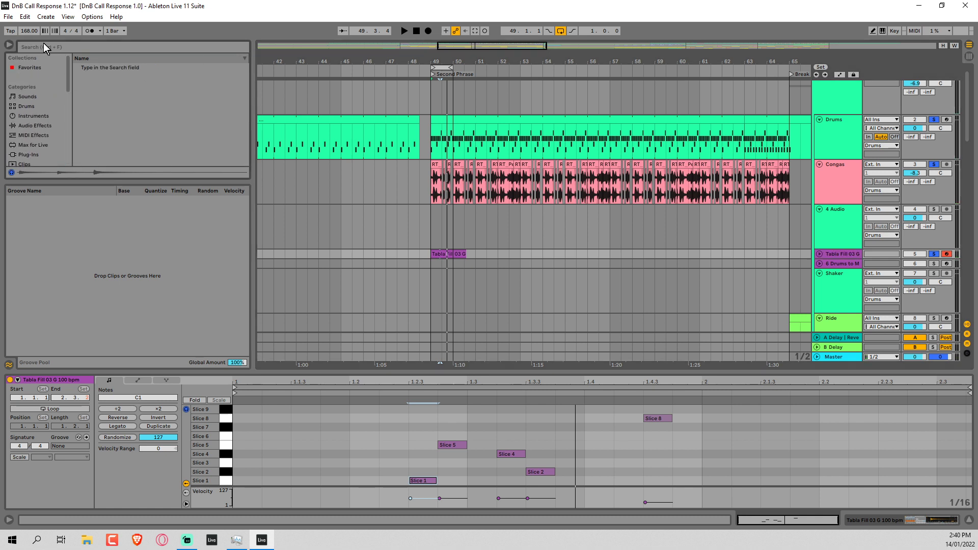
{"action": "type", "text": "spacey"}
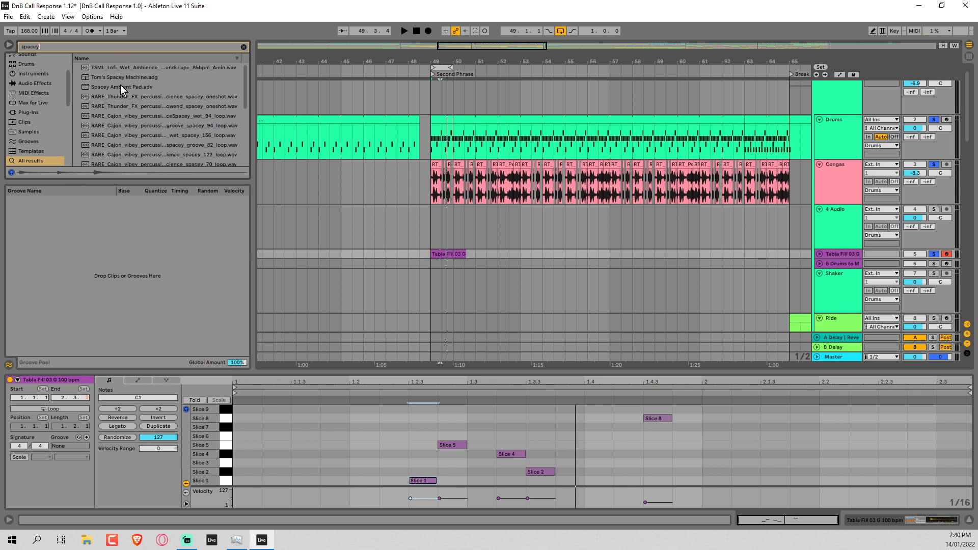
{"action": "left_click", "coordinate": [122, 77]}
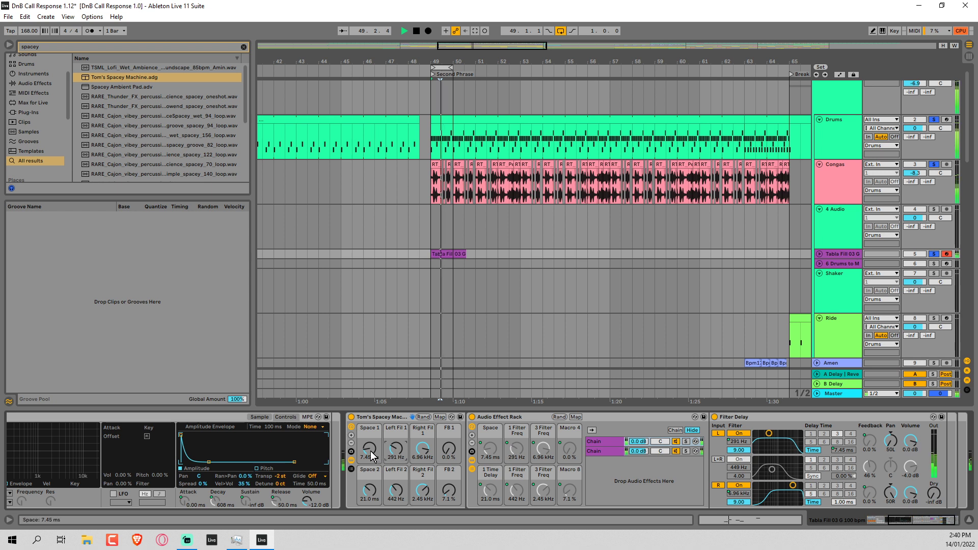
{"action": "left_click_drag", "start_coordinate": [368, 447], "coordinate": [368, 462]}
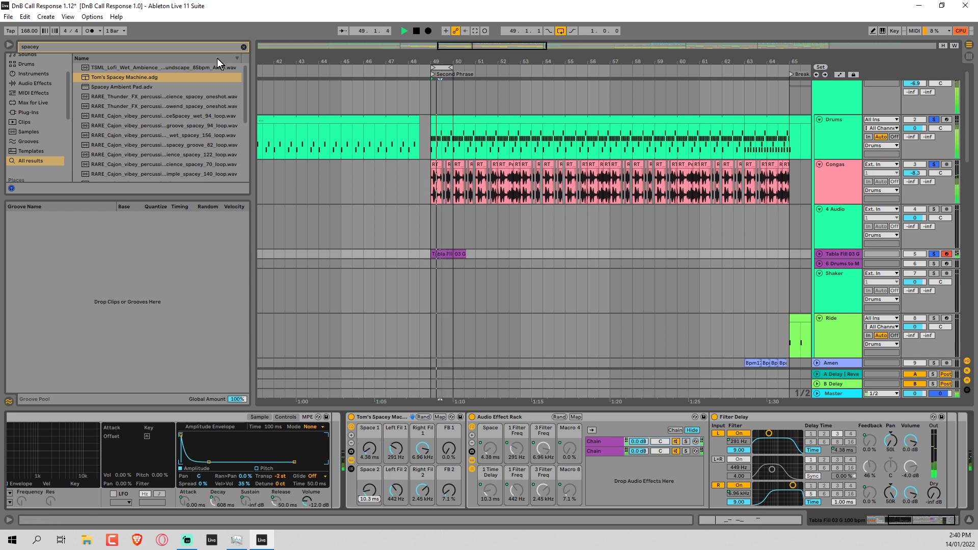
Load Hybrid Reverb from Audio Effects after the Spacey Machine rack
{"action": "left_click", "coordinate": [29, 125]}
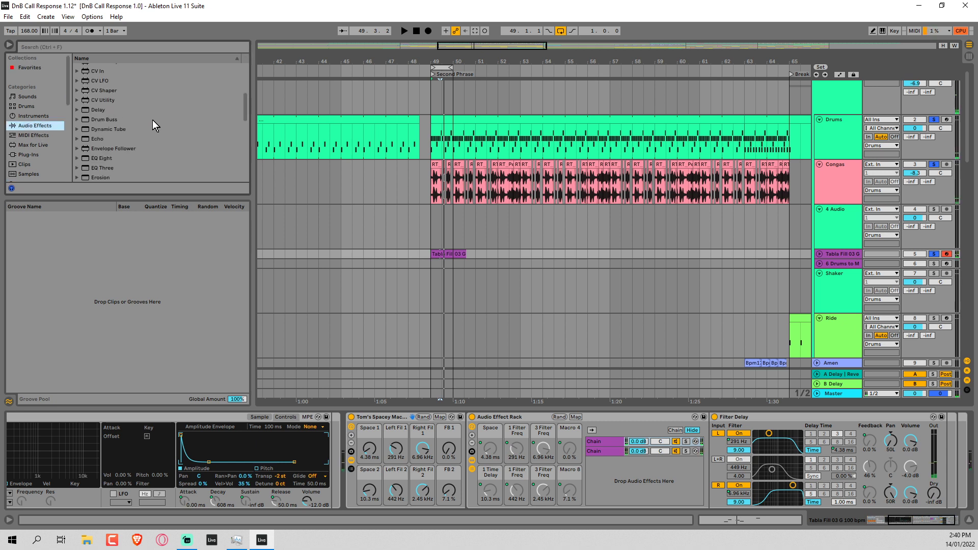
{"action": "scroll", "scroll_direction": "down", "scroll_amount": 3}
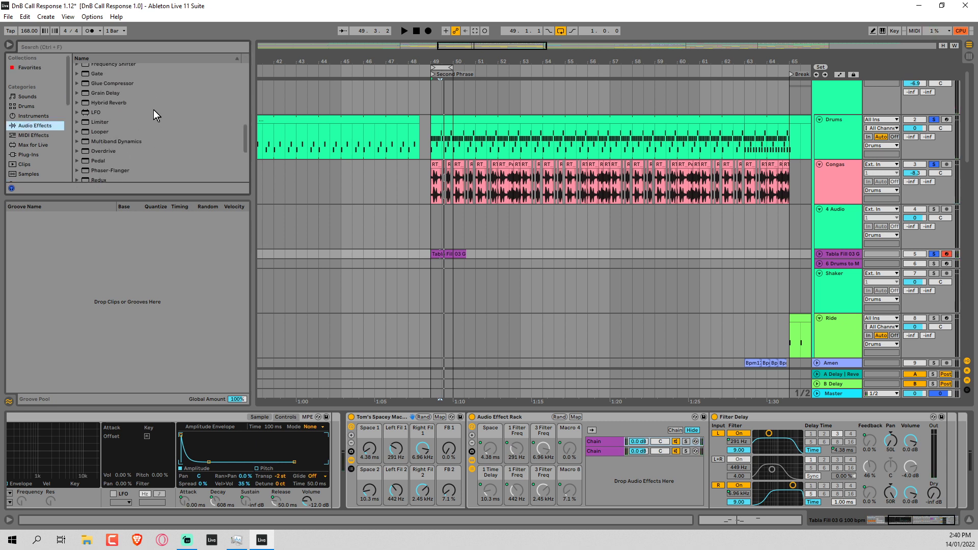
{"action": "scroll", "scroll_direction": "down", "scroll_amount": 3}
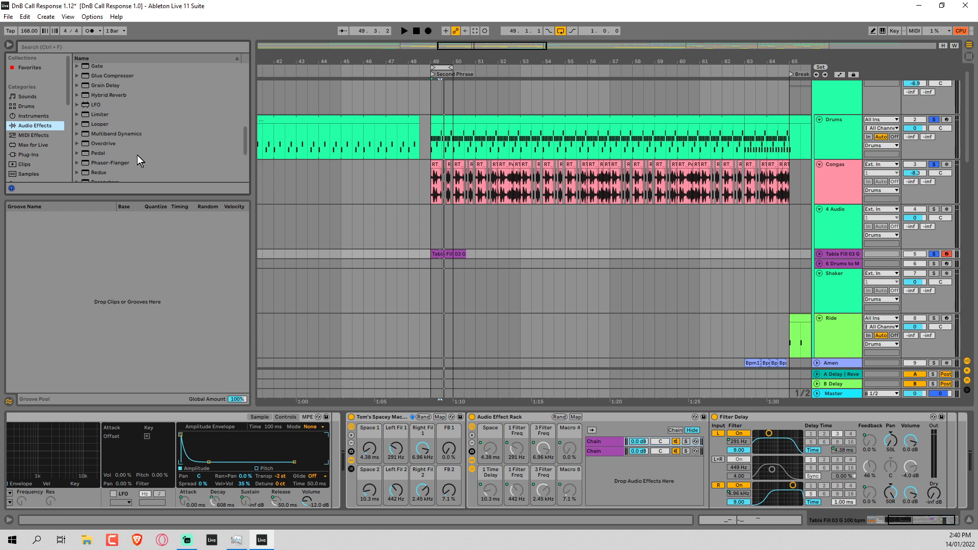
{"action": "left_click", "coordinate": [107, 95]}
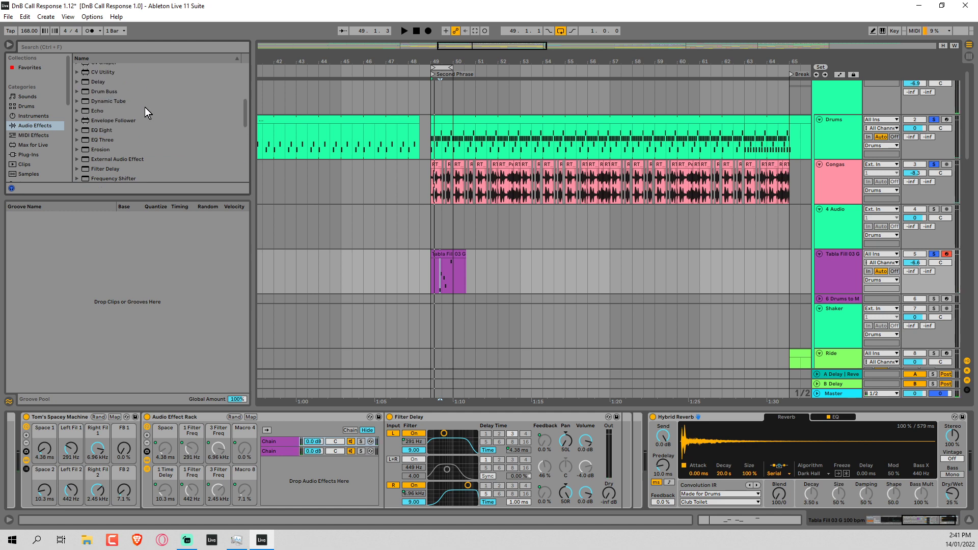
Insert Drum Buss before Hybrid Reverb and lower track volume to about -16.4 dB
{"action": "left_click", "coordinate": [103, 91]}
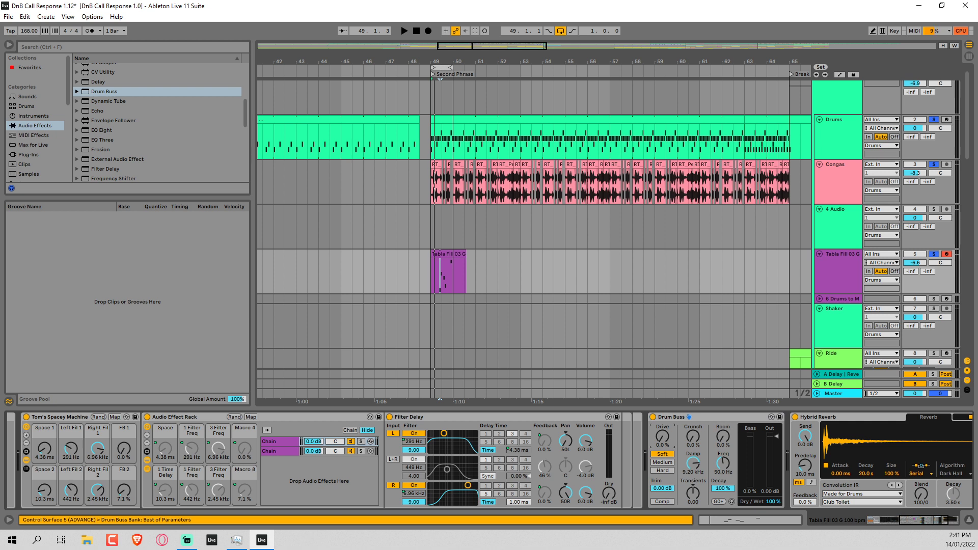
{"action": "left_click", "coordinate": [404, 31]}
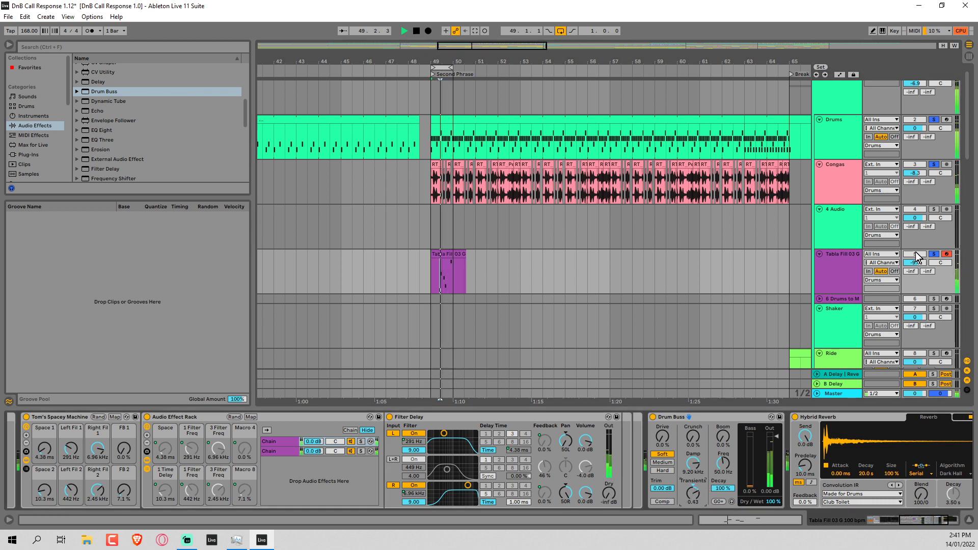
{"action": "left_click_drag", "start_coordinate": [914, 262], "coordinate": [914, 275]}
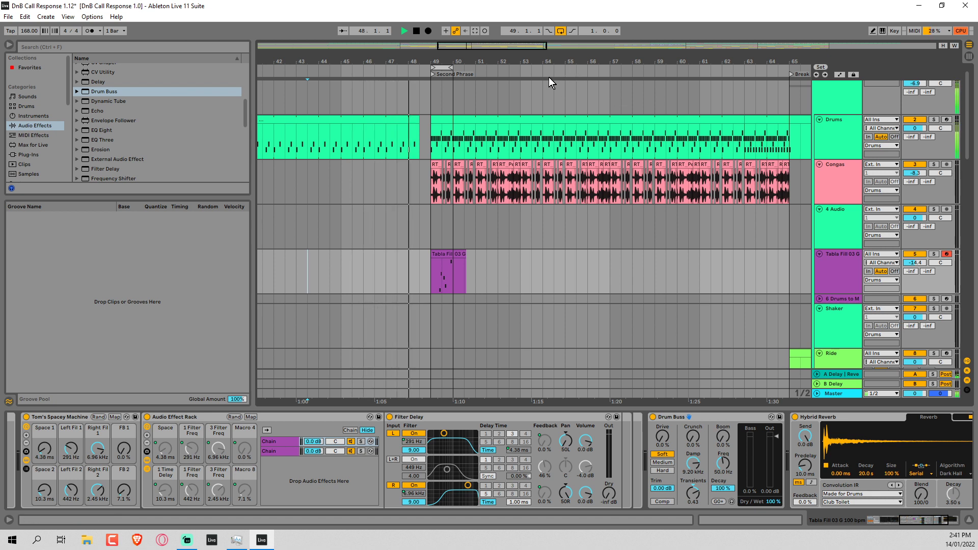
{"action": "left_click", "coordinate": [564, 30]}
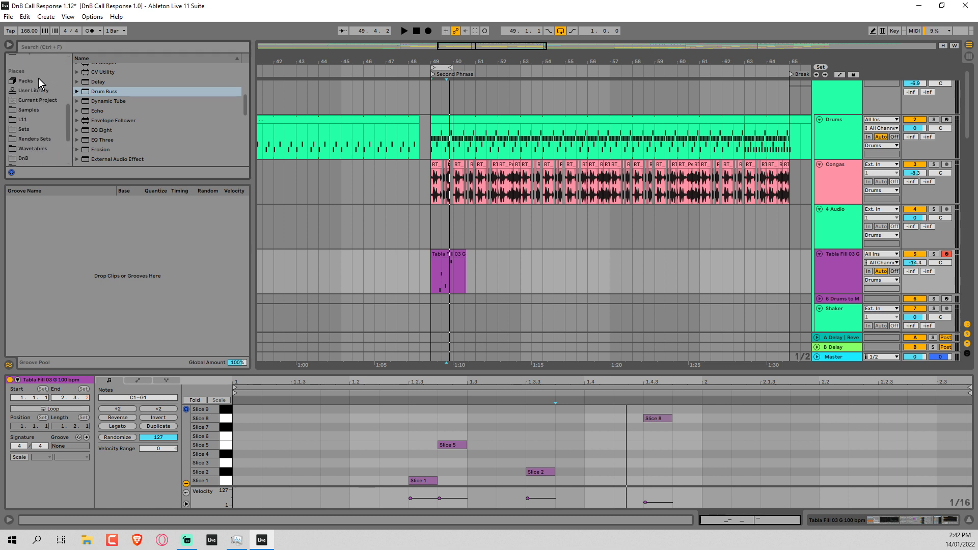
Browse to the Grooves library and select Swing 16ths 66.agr
{"action": "left_click", "coordinate": [28, 90]}
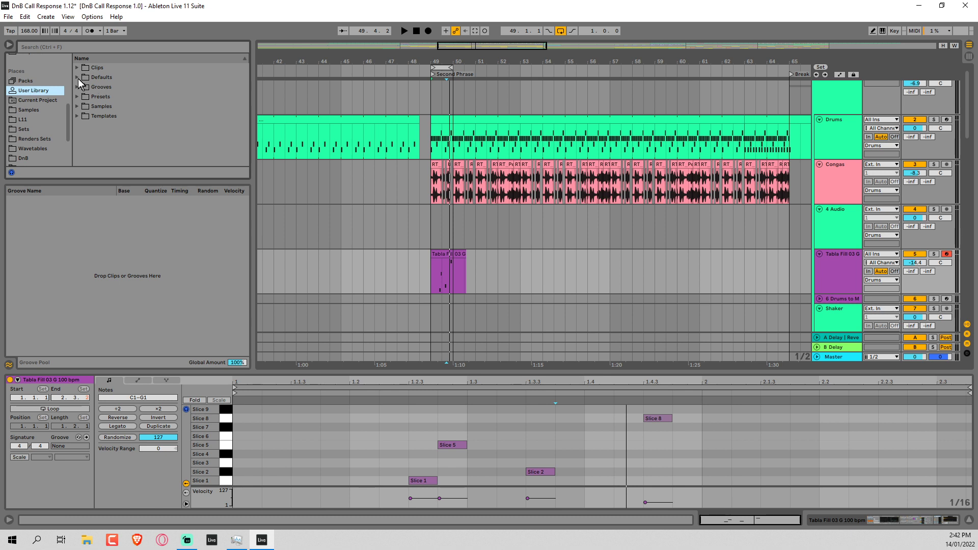
{"action": "left_click", "coordinate": [21, 81]}
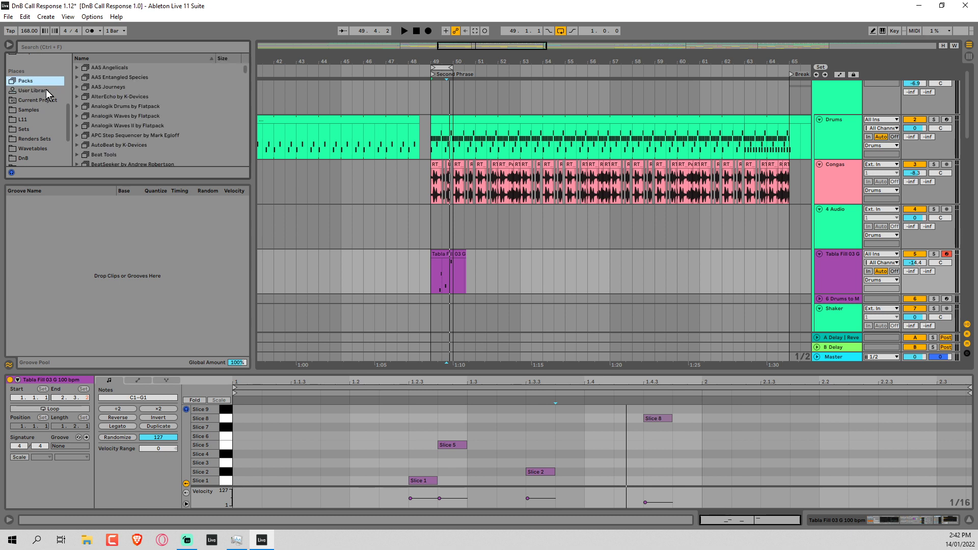
{"action": "left_click", "coordinate": [30, 90]}
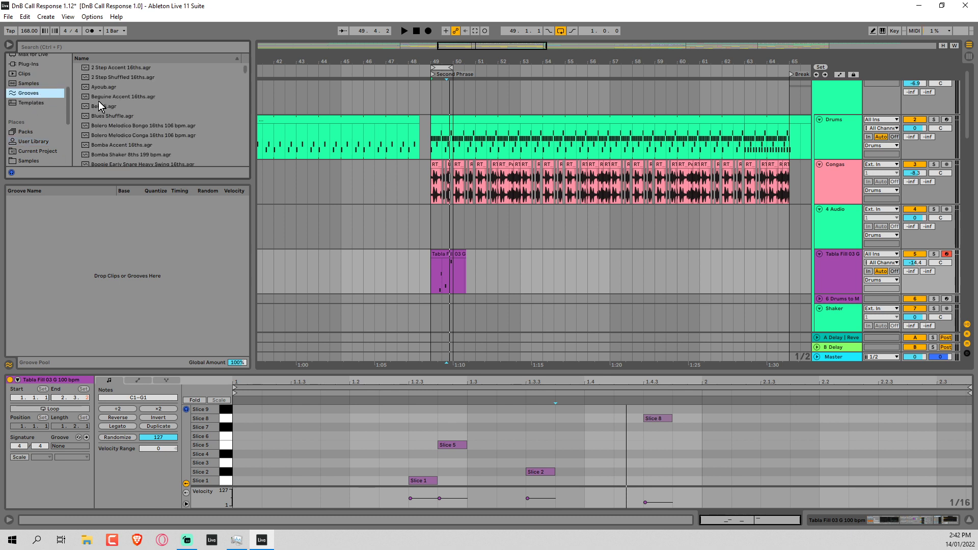
{"action": "scroll", "scroll_direction": "down", "scroll_amount": 3}
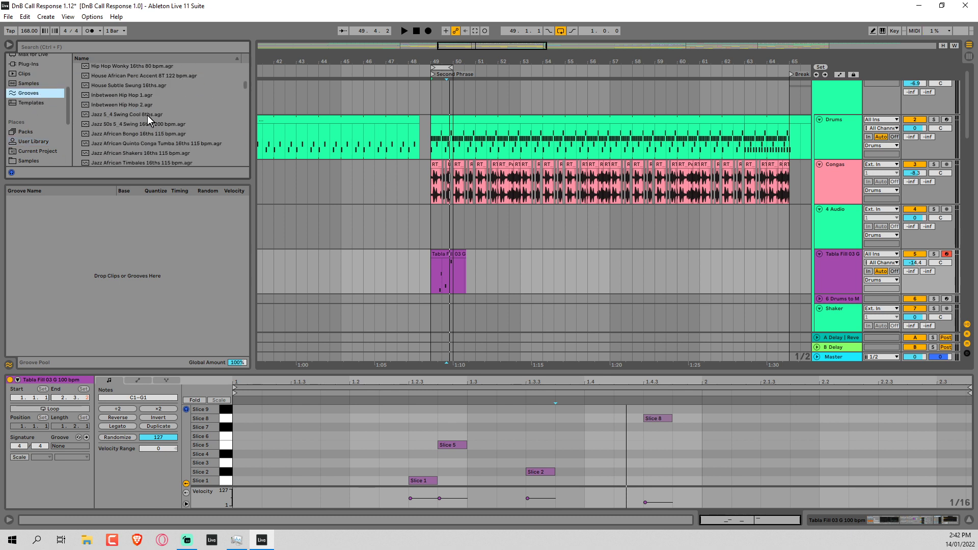
{"action": "scroll", "scroll_direction": "down", "scroll_amount": 3}
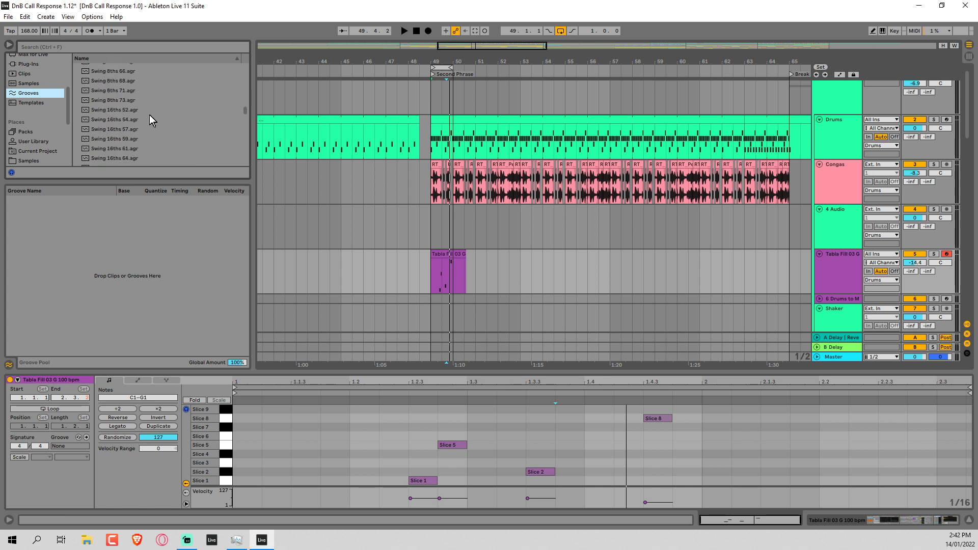
{"action": "scroll", "scroll_direction": "down", "scroll_amount": 3}
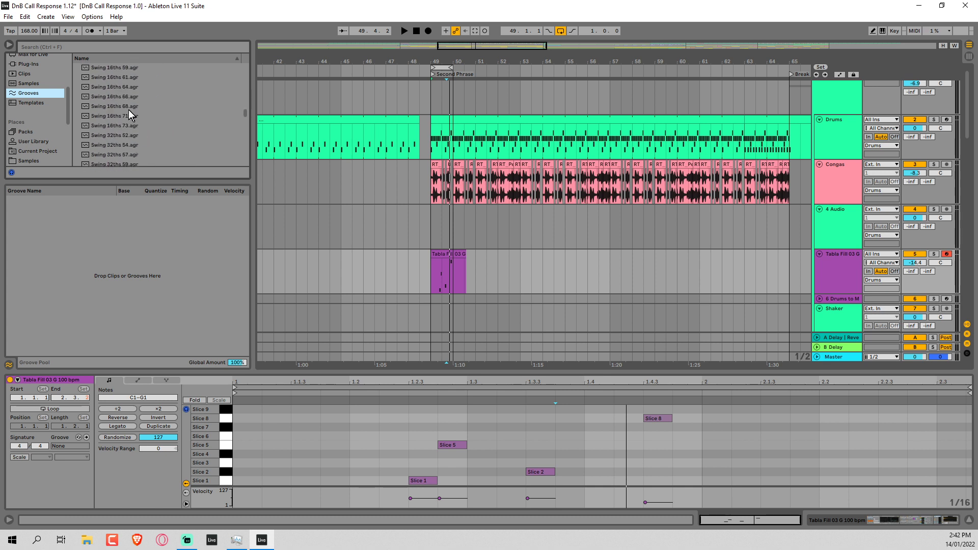
{"action": "left_click", "coordinate": [115, 97]}
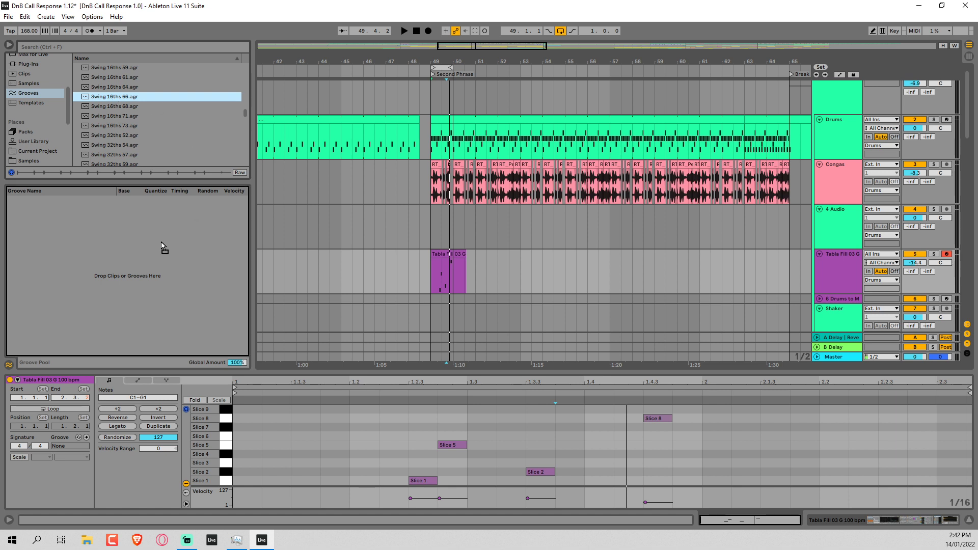